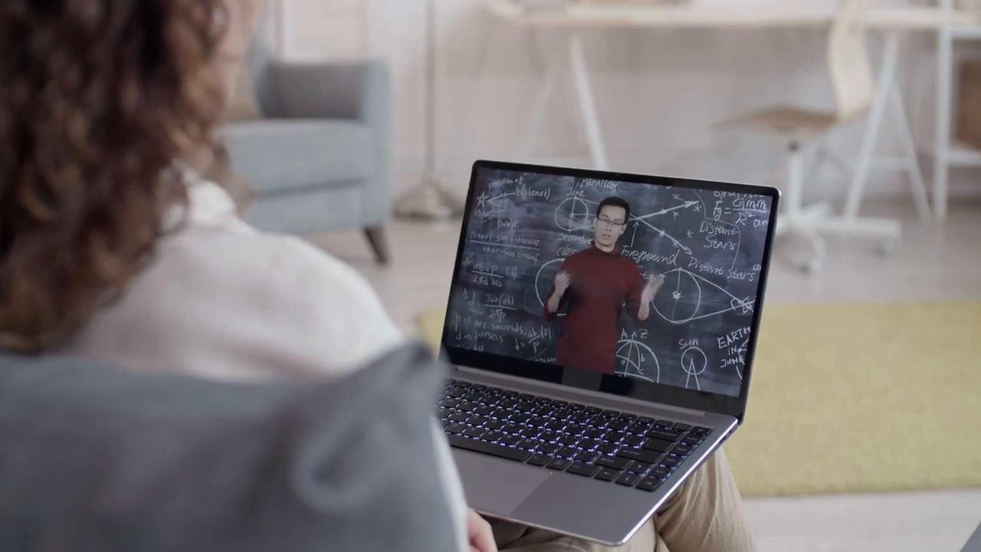
- Choose a feature from the Select feature dropdown and reach the AddMeFast welcome dashboard
click(467, 31)
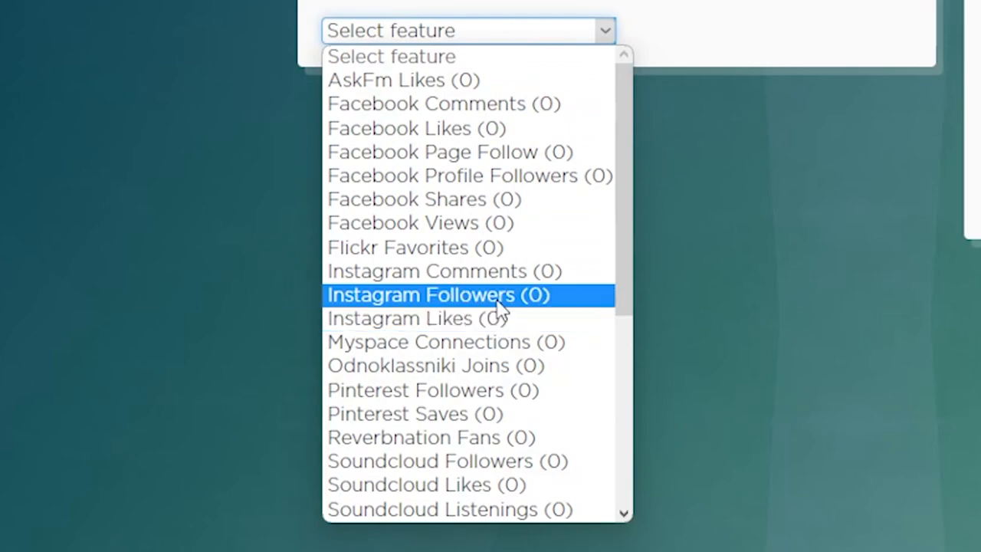
click(422, 295)
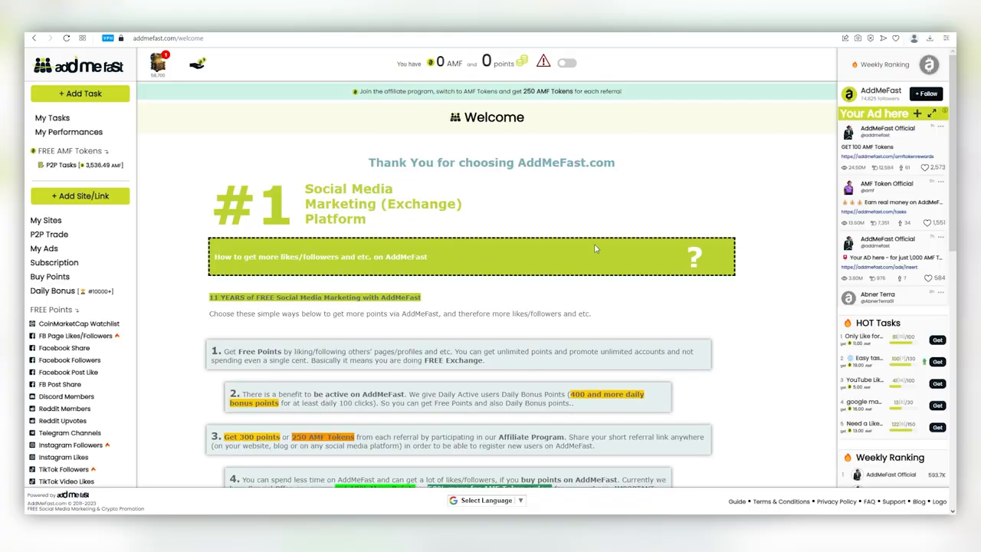
mouse_move(483, 290)
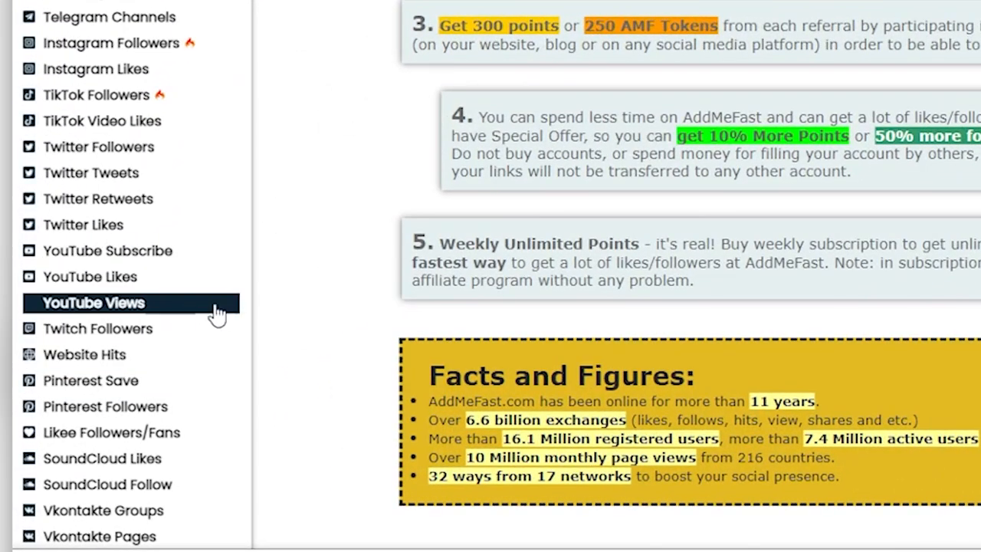
- Scroll the FREE Points sidebar list and open YouTube Views
scroll(down, 3)
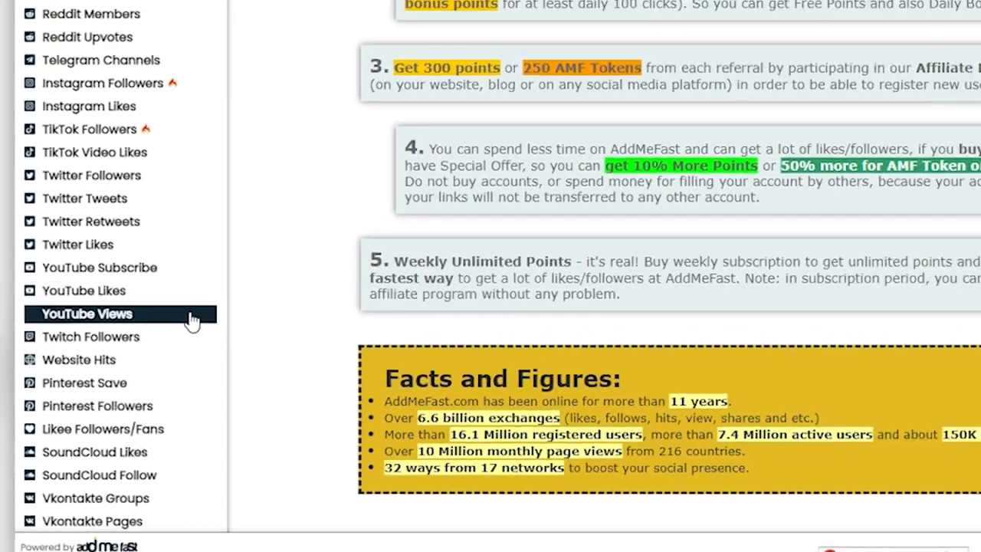
click(86, 314)
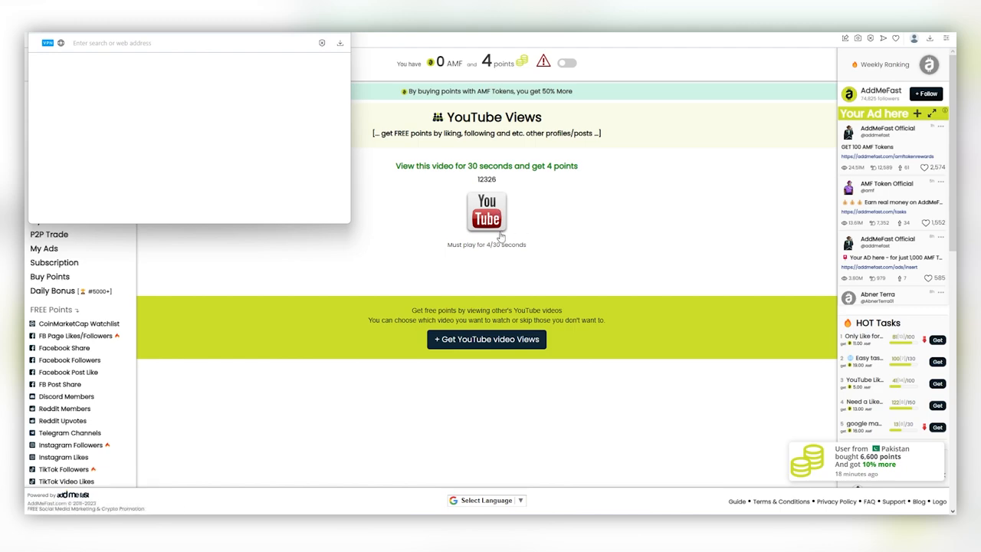
- Launch the offered video and watch it 30 seconds for 4 points
click(486, 213)
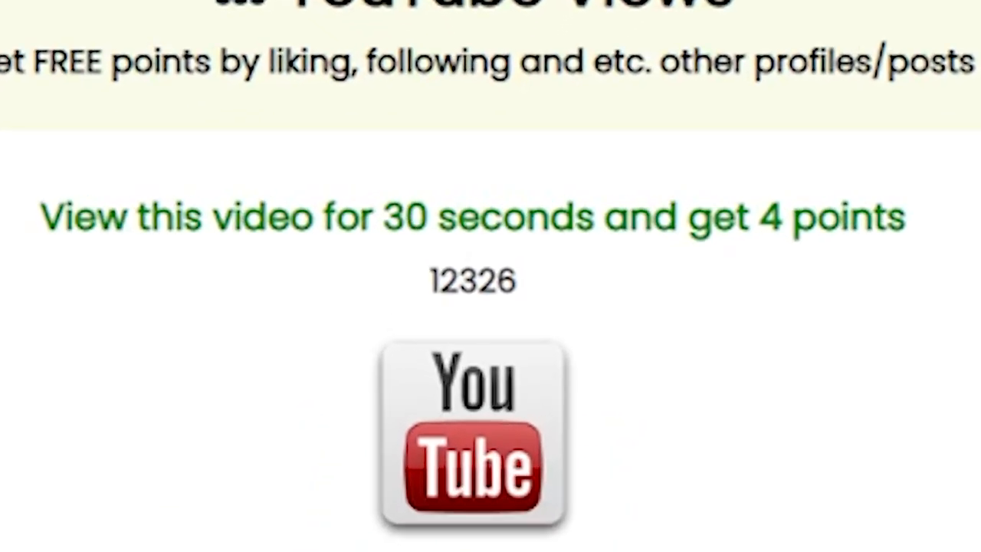
mouse_move(798, 487)
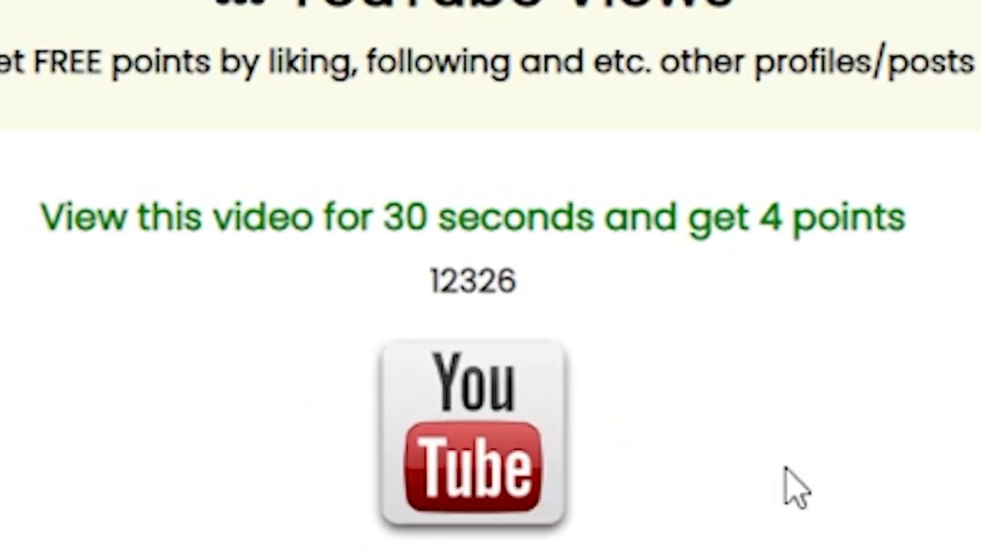
mouse_move(122, 544)
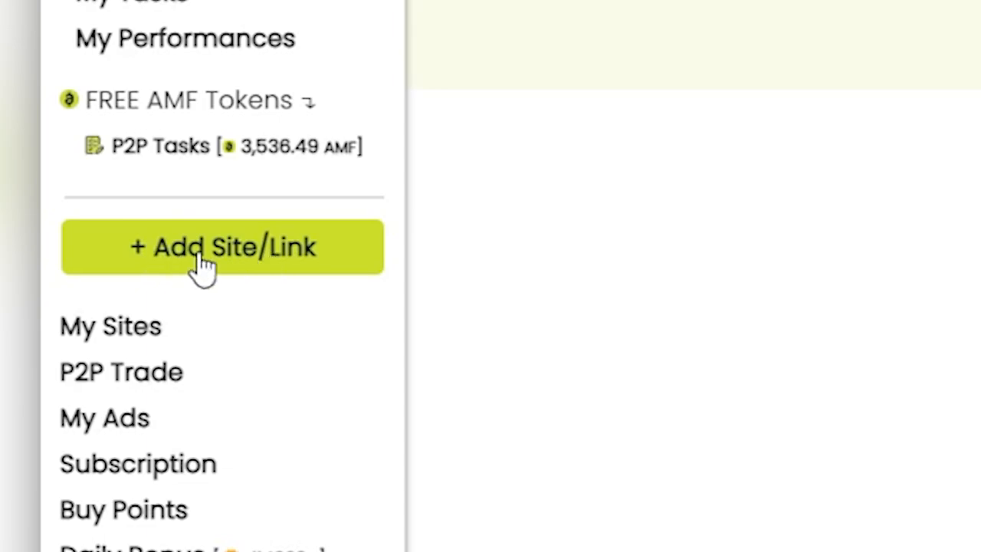
- Open the + Add Site/Link form for new content to promote
click(222, 247)
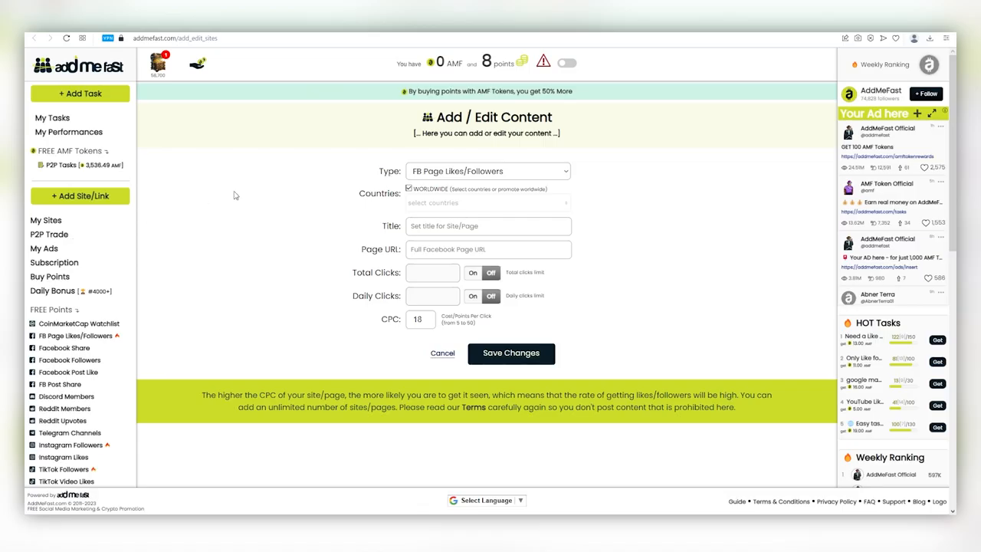
mouse_move(554, 204)
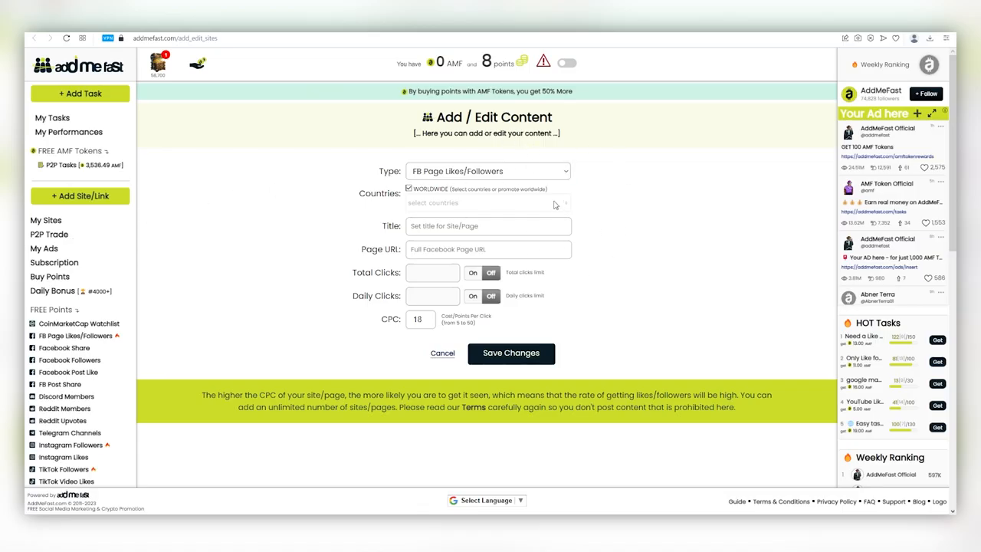
click(488, 171)
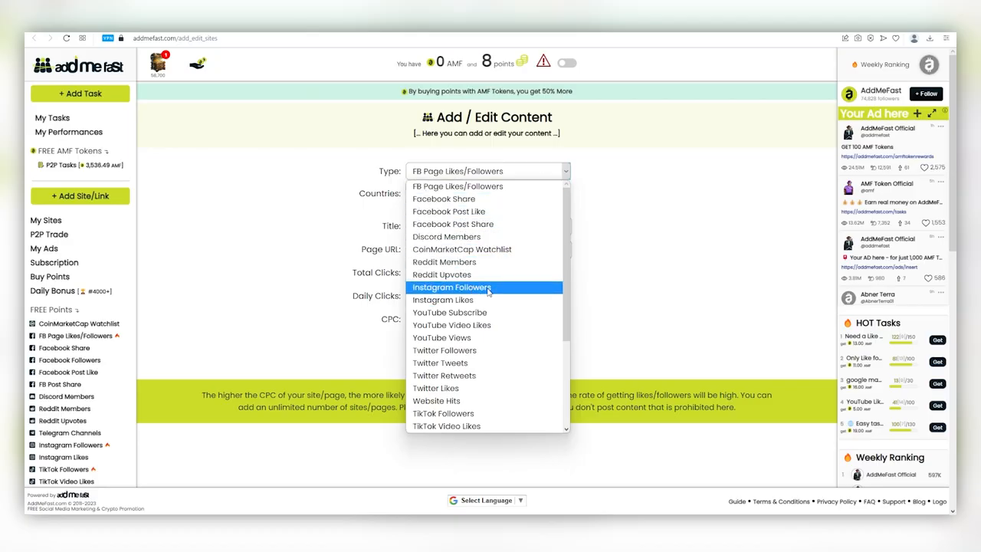
- Set the content type to Instagram Followers and select the Username field
click(452, 286)
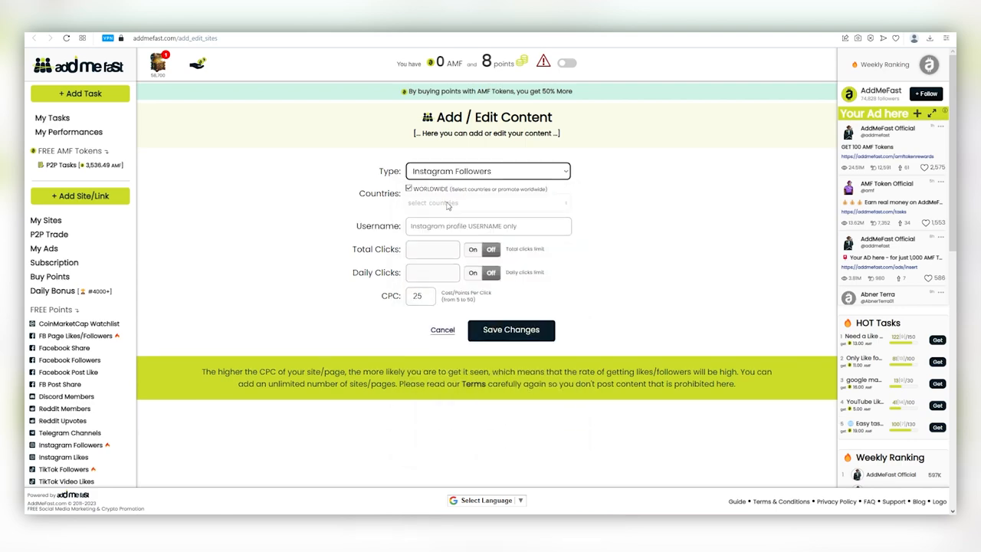
click(488, 226)
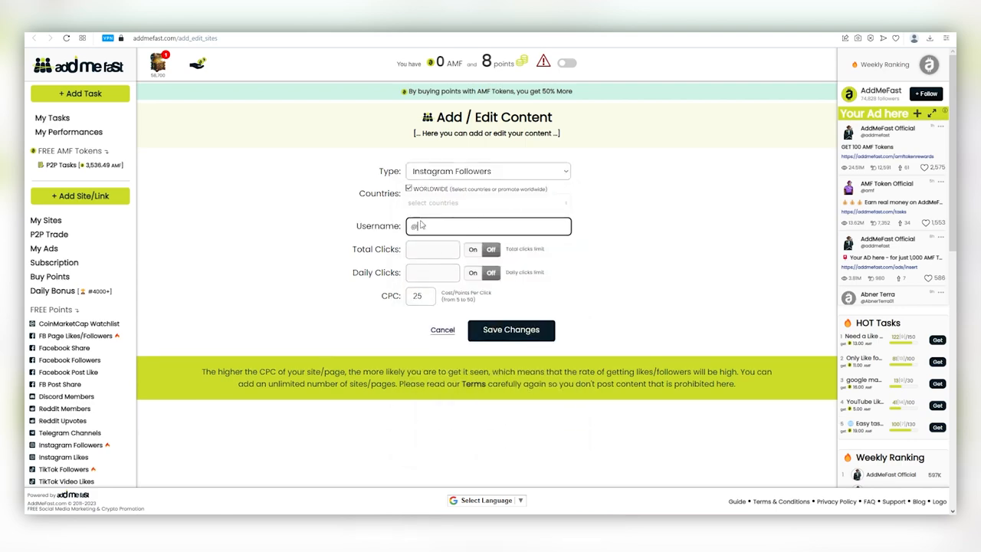
click(488, 171)
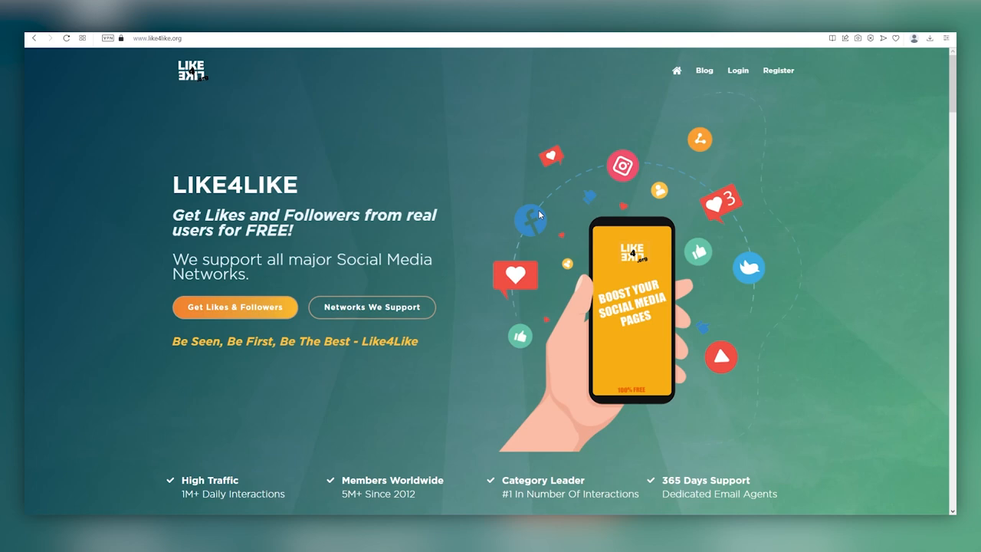
mouse_move(488, 216)
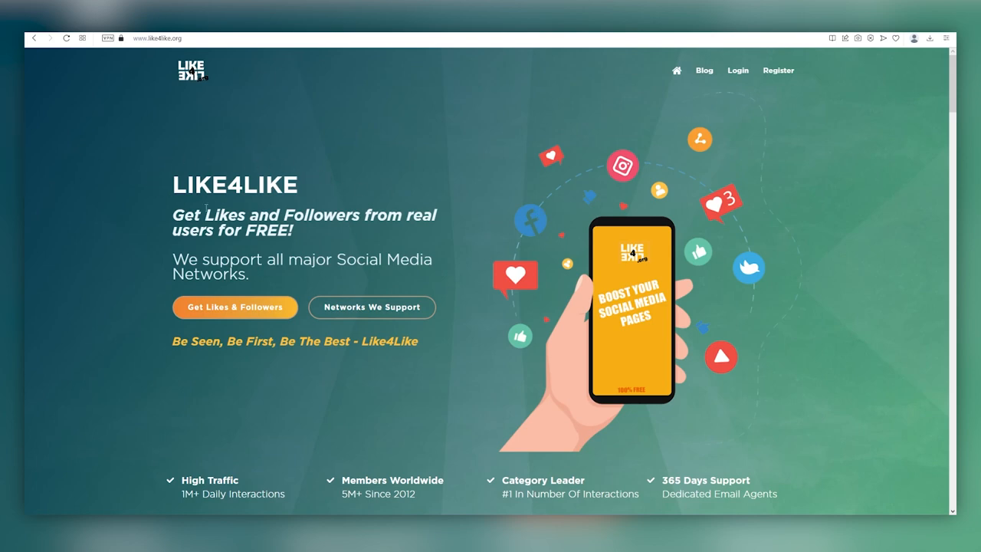
mouse_move(182, 146)
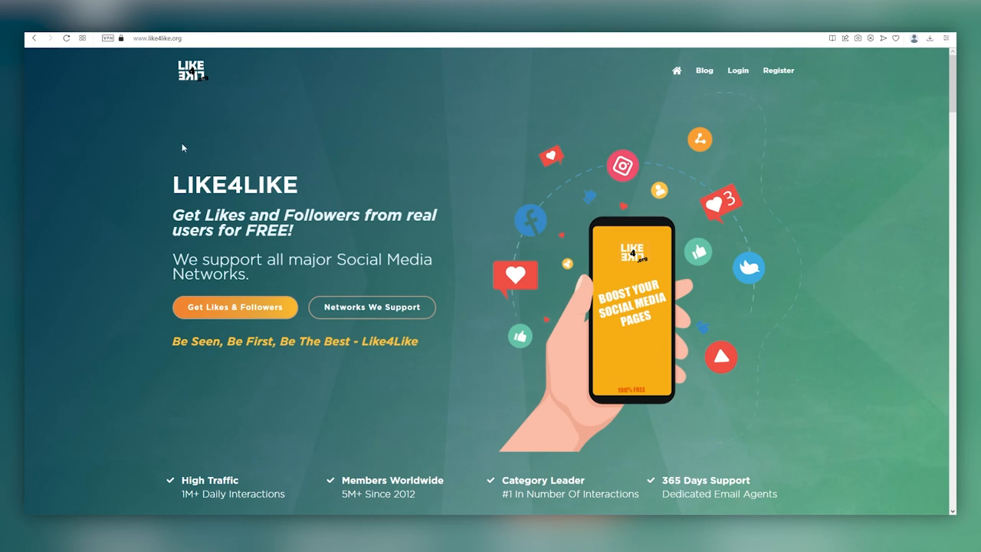
mouse_move(598, 150)
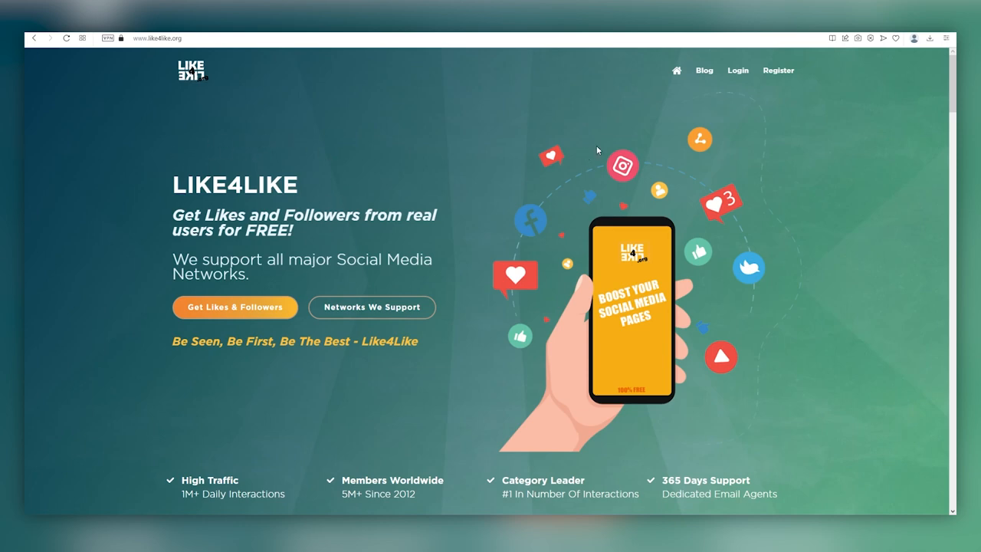
- On like4like.org, open Free Credits to show the YouTube Views earning options
click(778, 69)
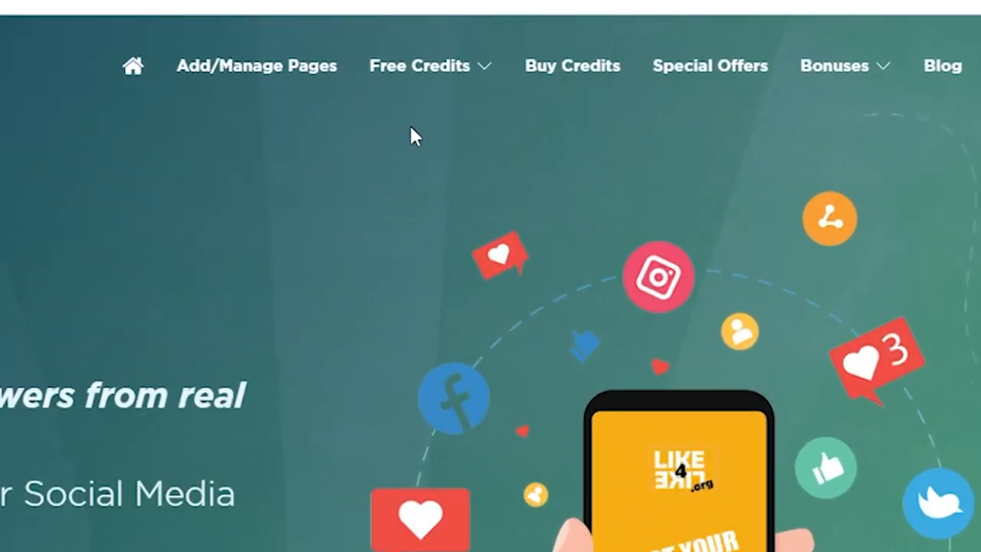
click(419, 65)
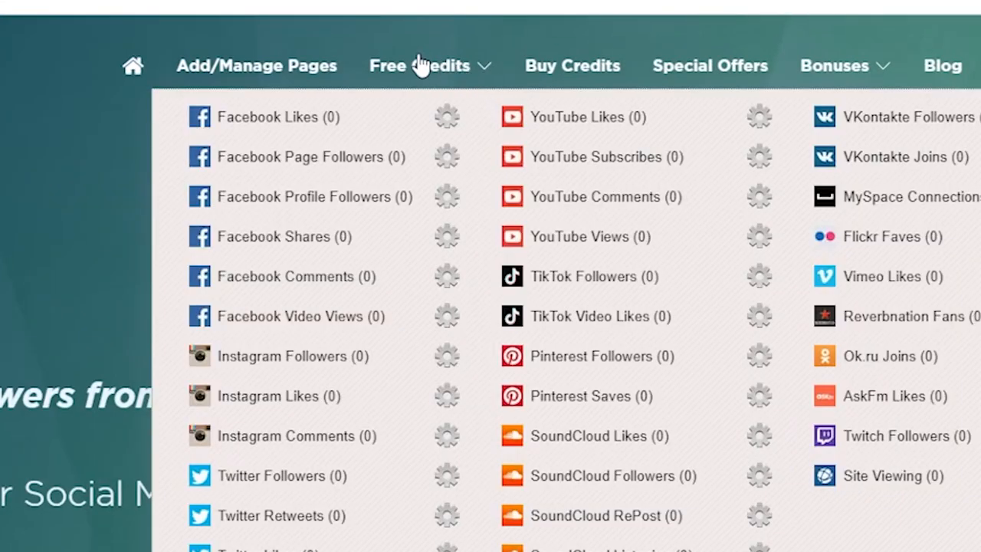
mouse_move(420, 65)
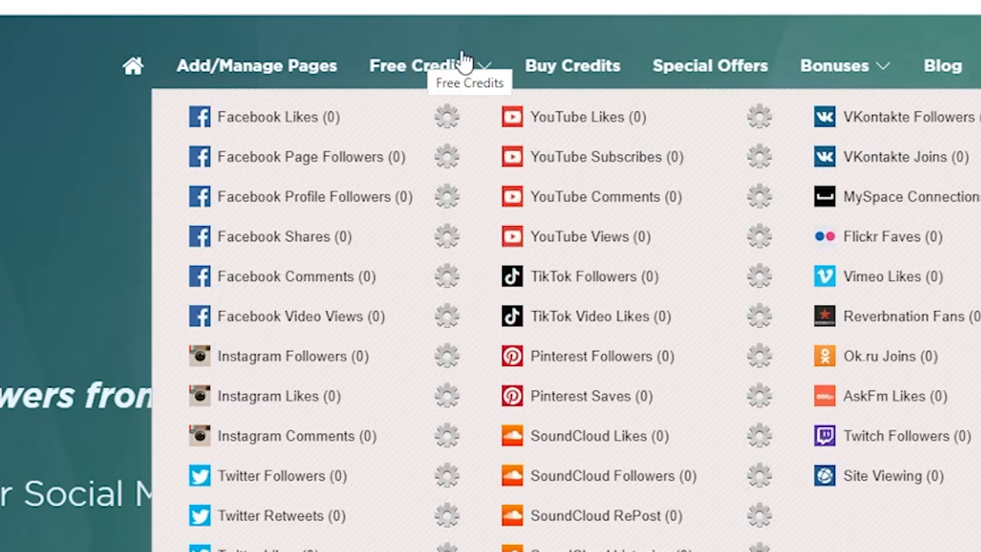
mouse_move(510, 243)
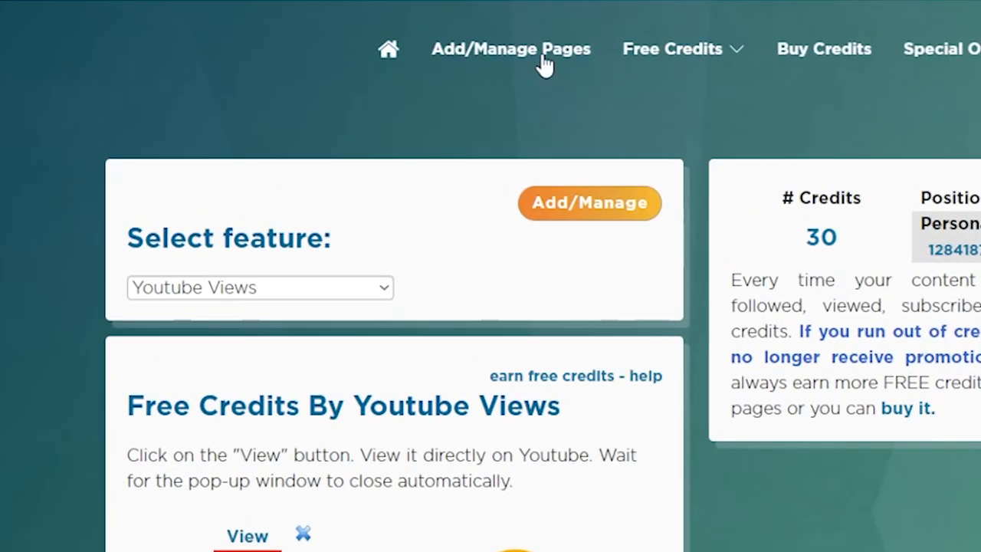
click(260, 287)
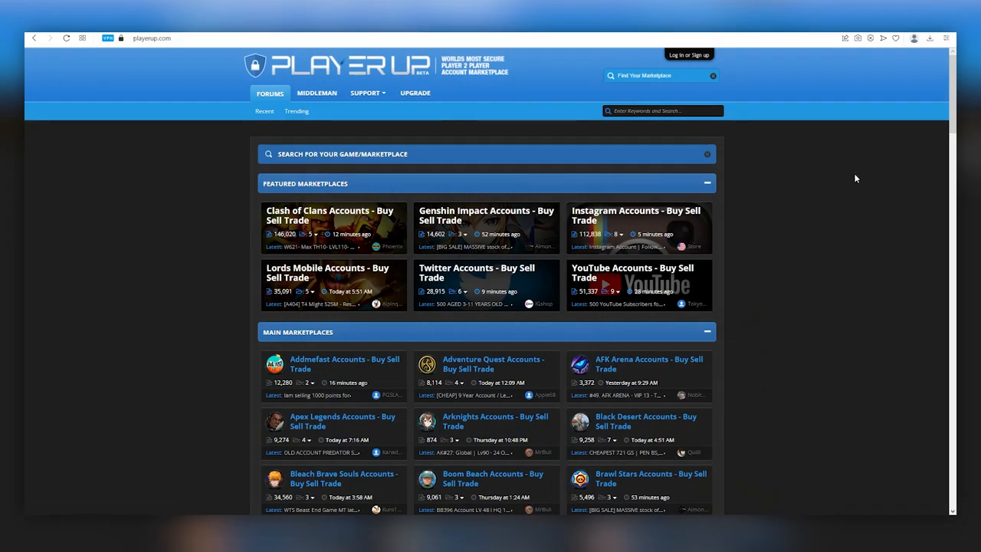
mouse_move(606, 139)
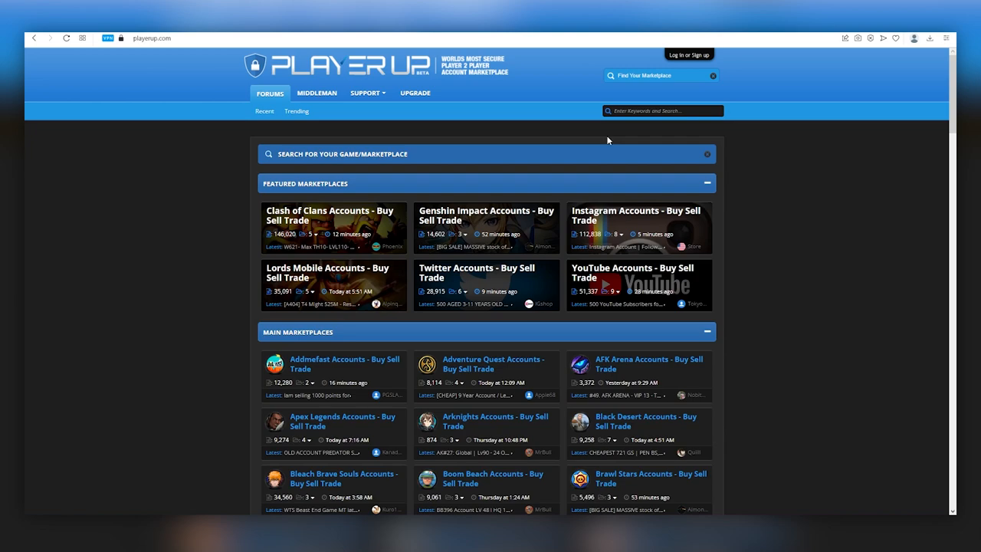
mouse_move(660, 152)
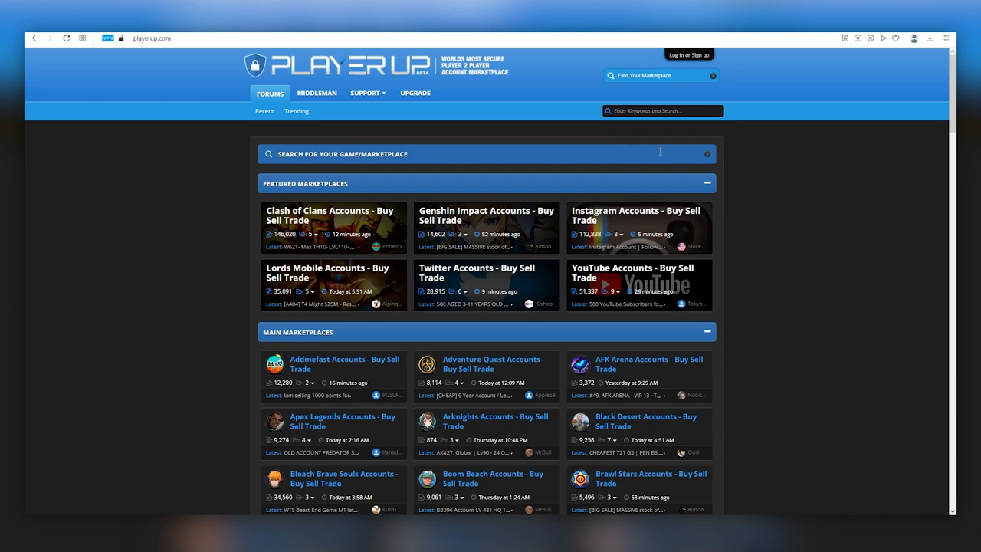
mouse_move(797, 192)
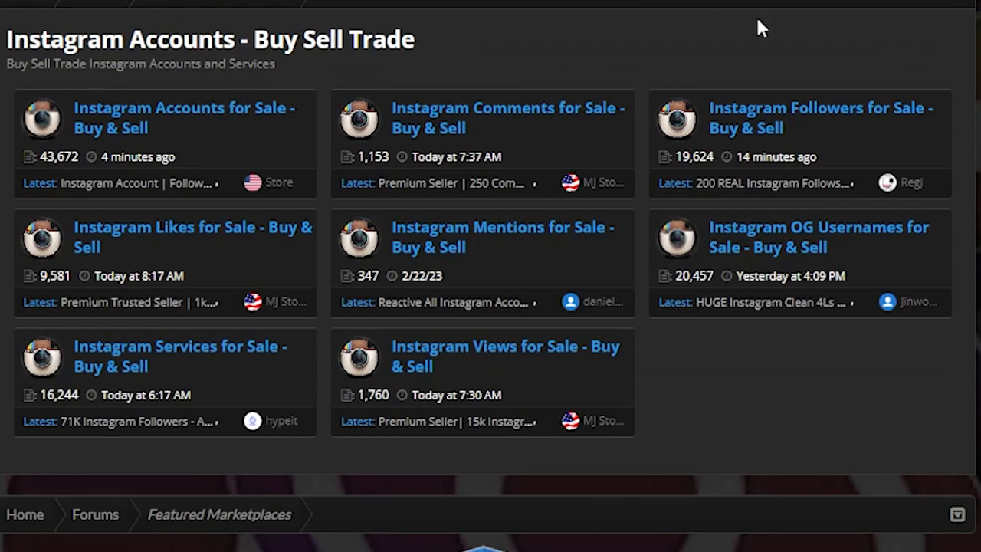
mouse_move(863, 108)
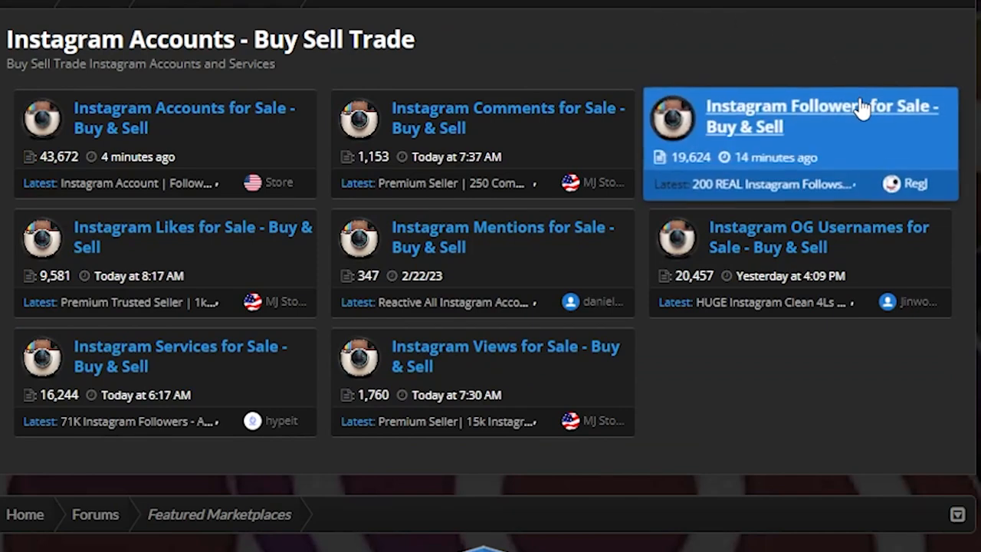
mouse_move(242, 150)
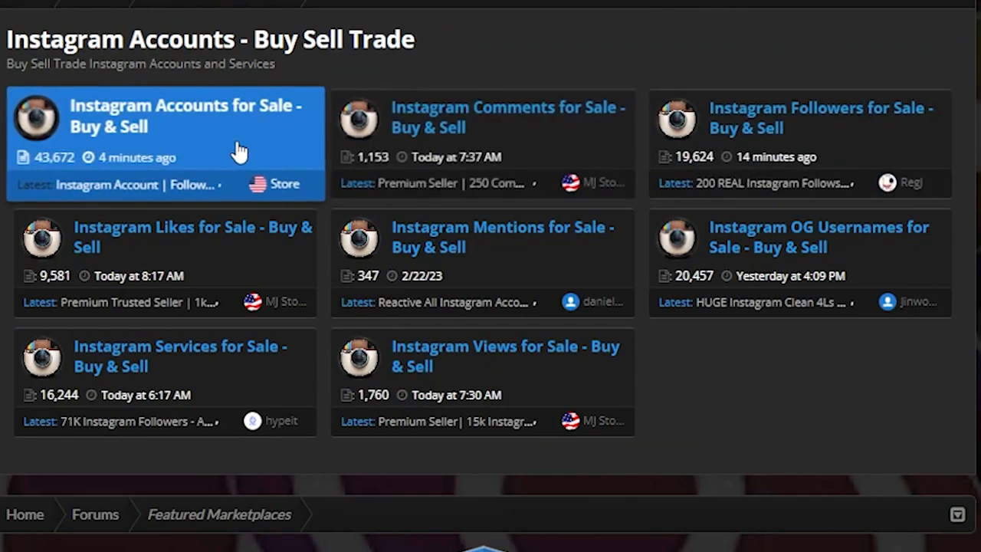
mouse_move(472, 361)
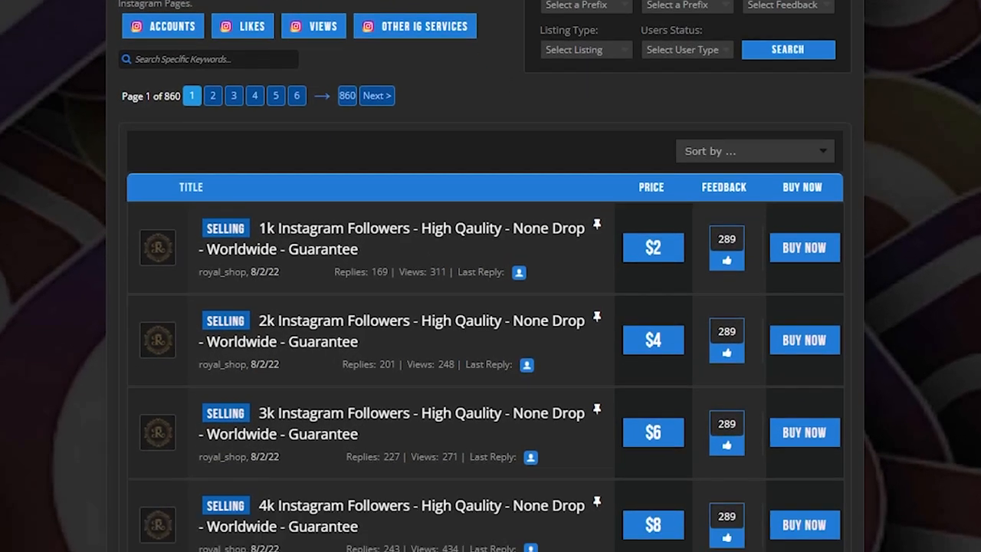
- Scroll through PlayerUp's Instagram follower listings, from 1k for $2 to 15K for $28
scroll(down, 3)
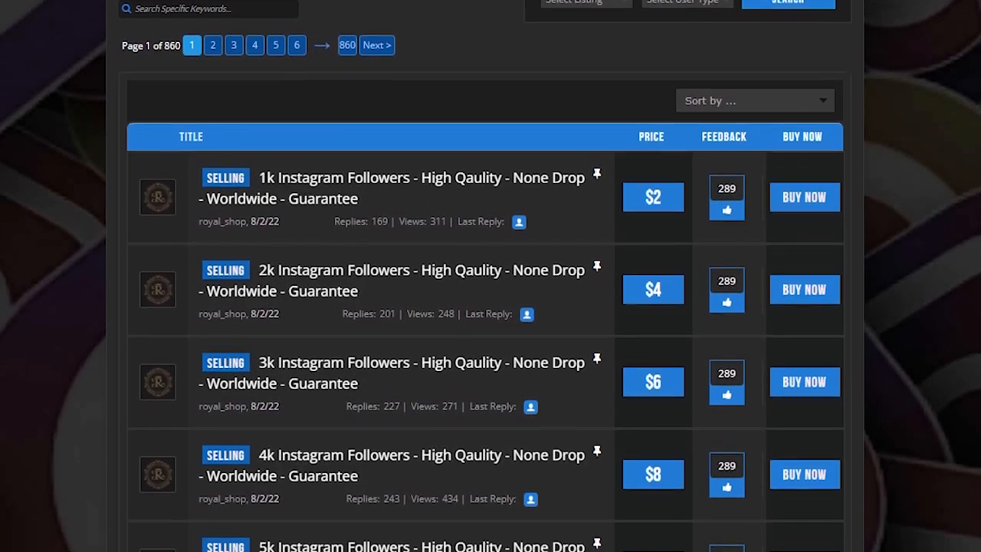
scroll(down, 3)
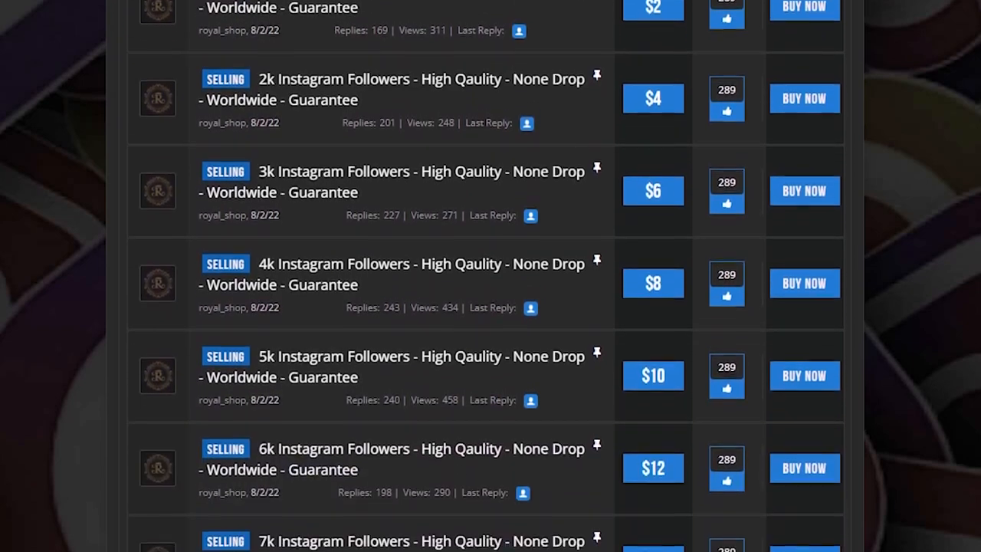
scroll(down, 3)
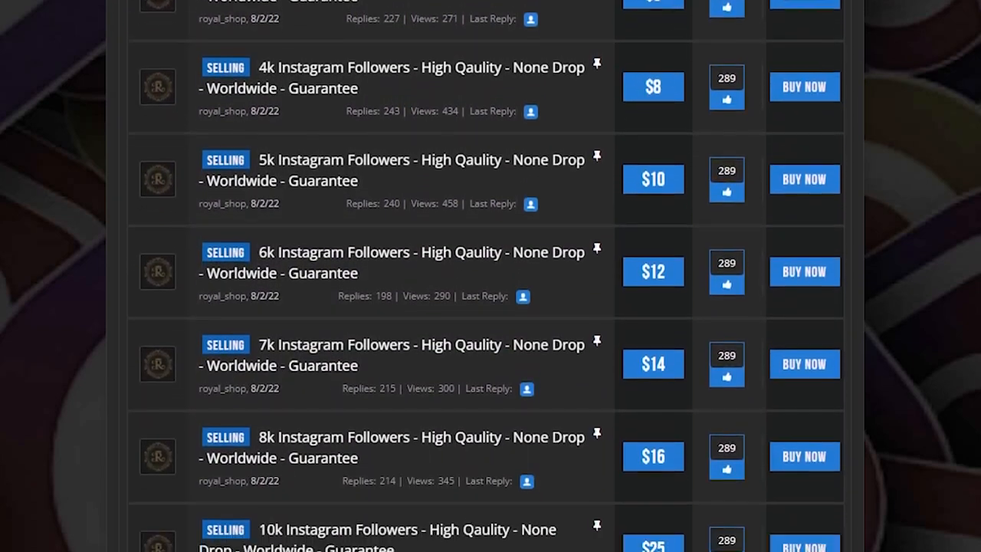
scroll(down, 3)
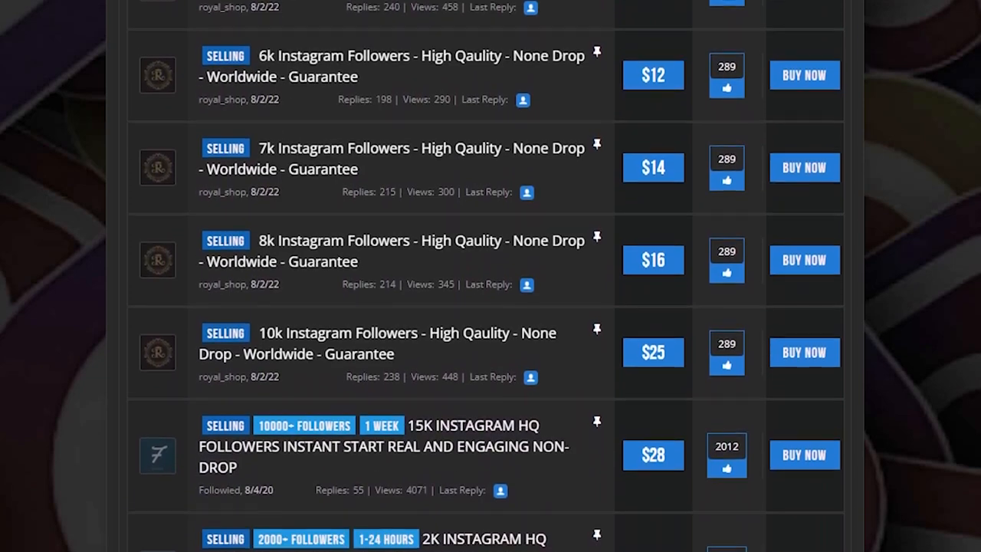
scroll(down, 3)
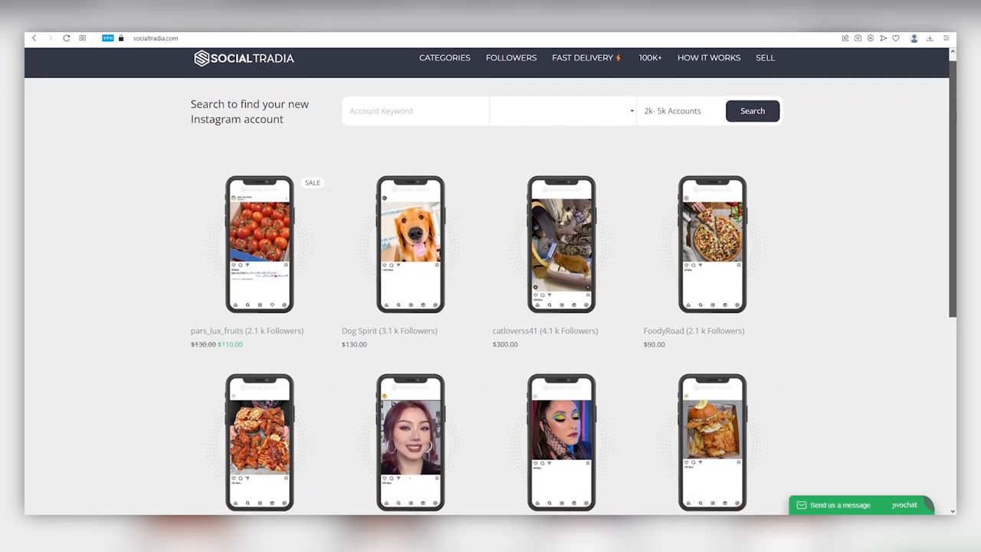
- Scroll SocialTradia's Instagram accounts, like Dog Spirit ($130) and CooksFestival ($220)
scroll(down, 3)
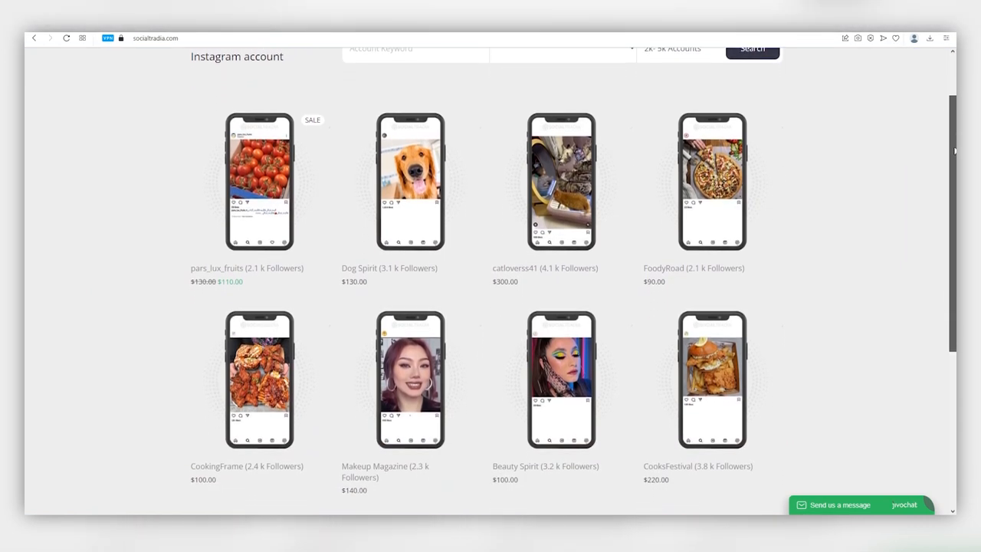
scroll(down, 3)
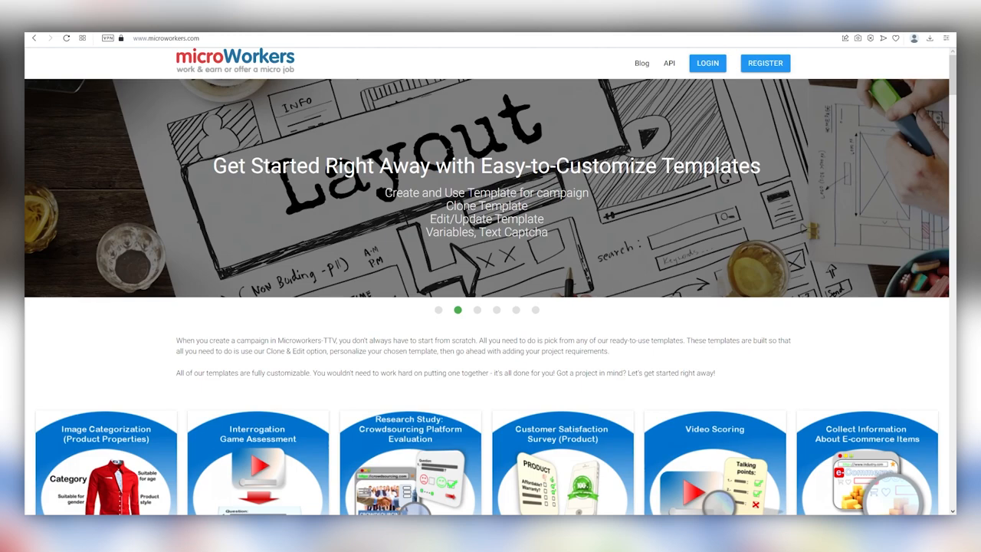
- Scroll the Microworkers jobs and filter to Video/Music Sharing Platforms
scroll(down, 3)
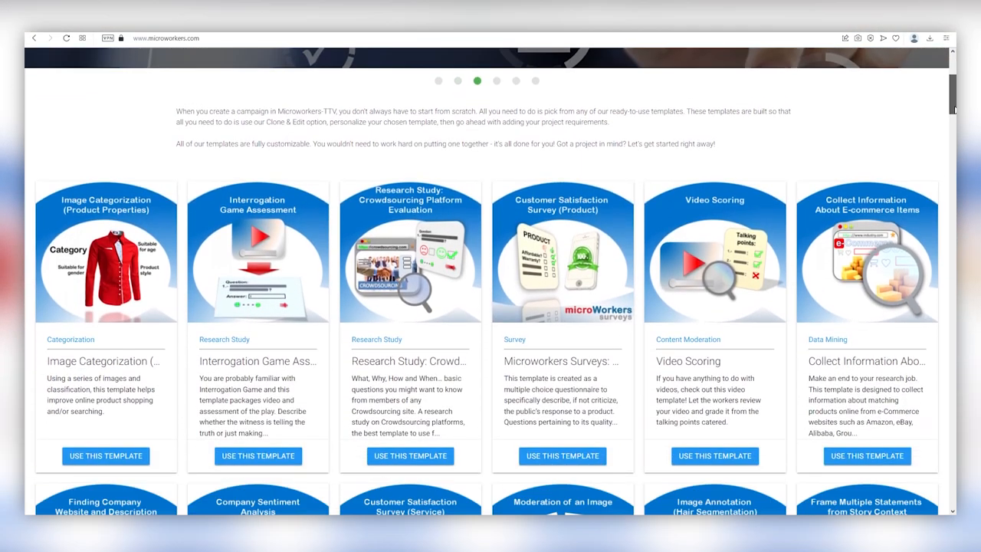
scroll(down, 3)
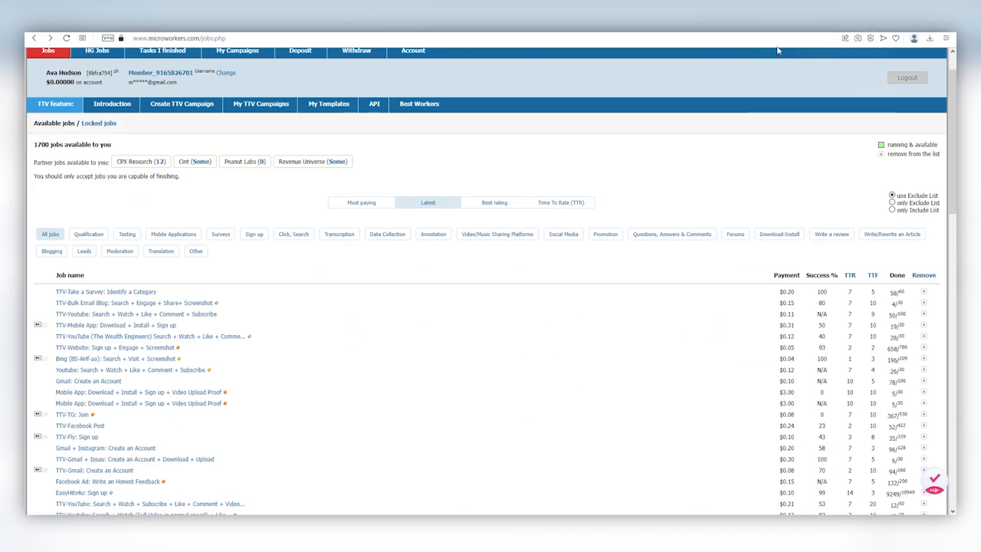
mouse_move(498, 107)
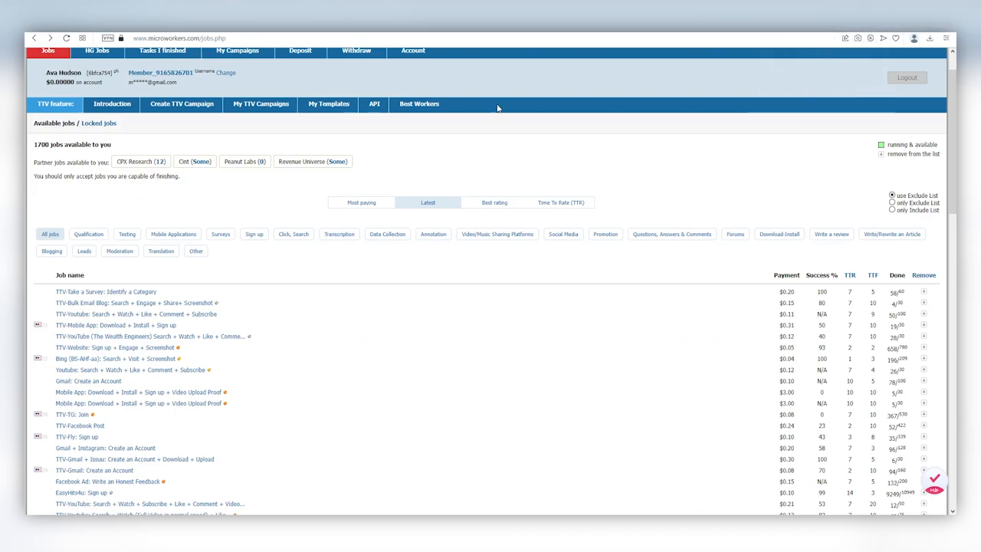
mouse_move(494, 202)
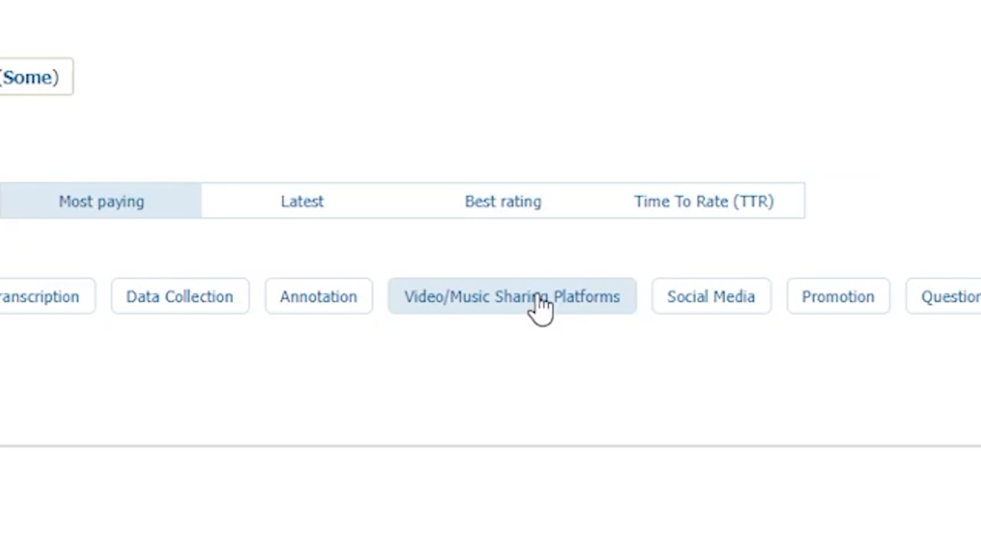
click(510, 296)
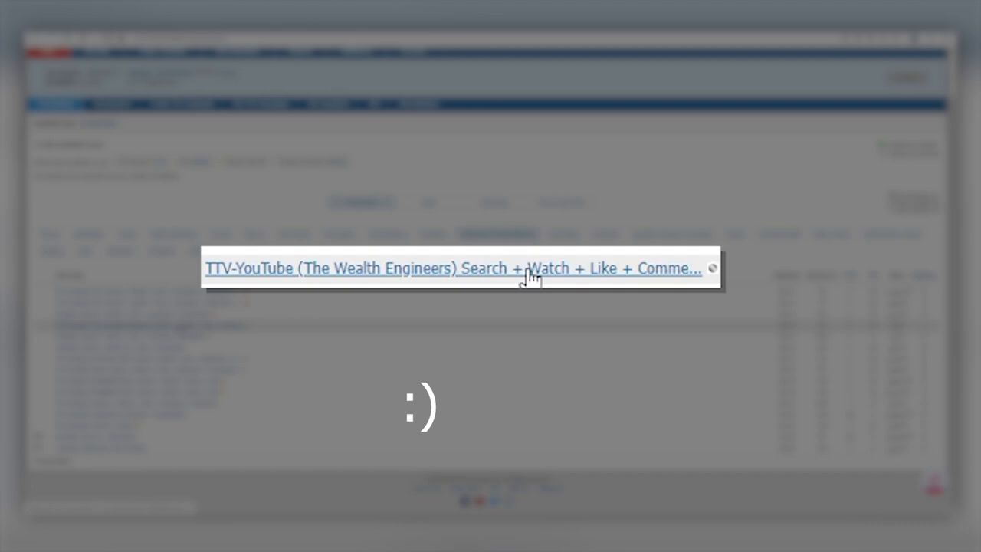
mouse_move(387, 276)
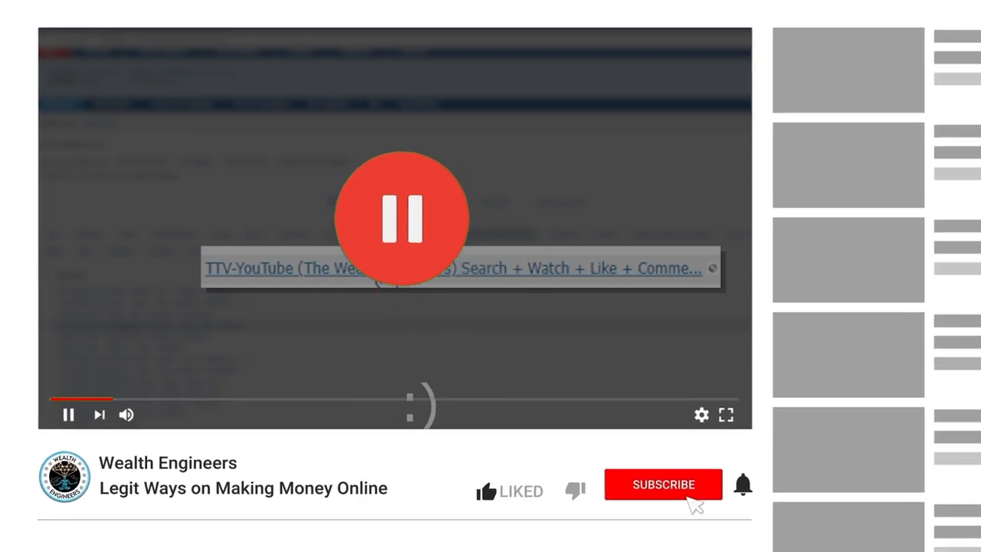
- Subscribe to Wealth Engineers and enable channel notifications with the bell
click(662, 483)
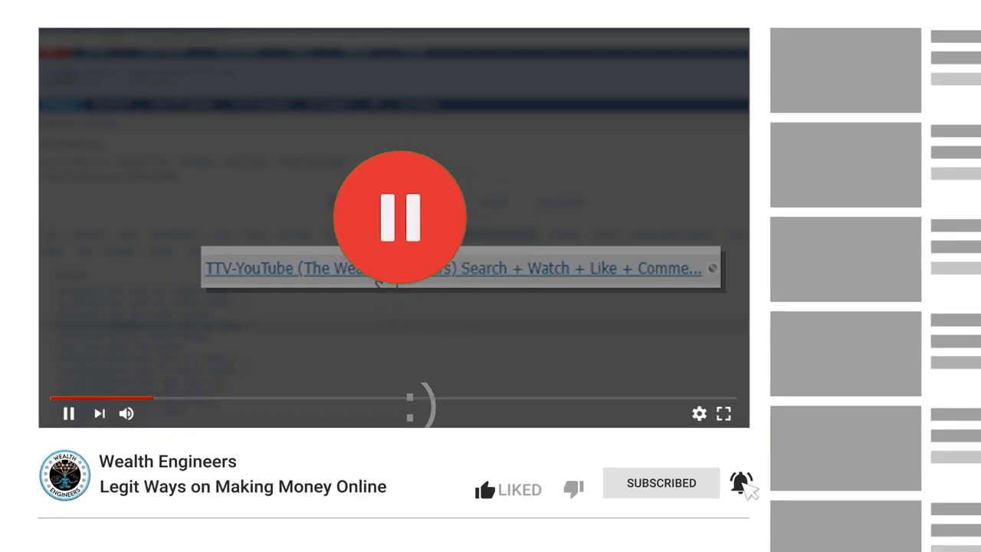
click(485, 489)
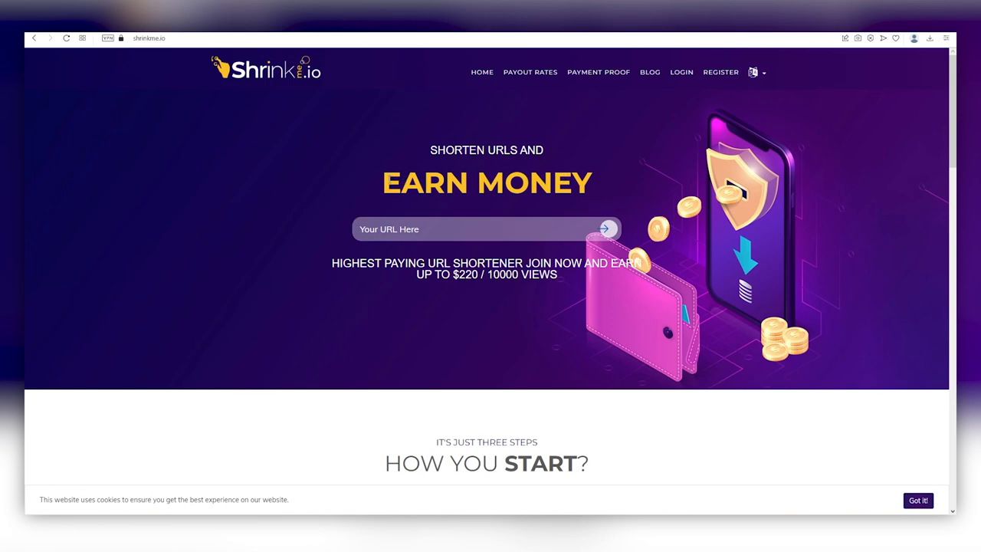
- Open ShrinkMe.io's Payment Proof page and scroll the recent payouts table
double_click(403, 183)
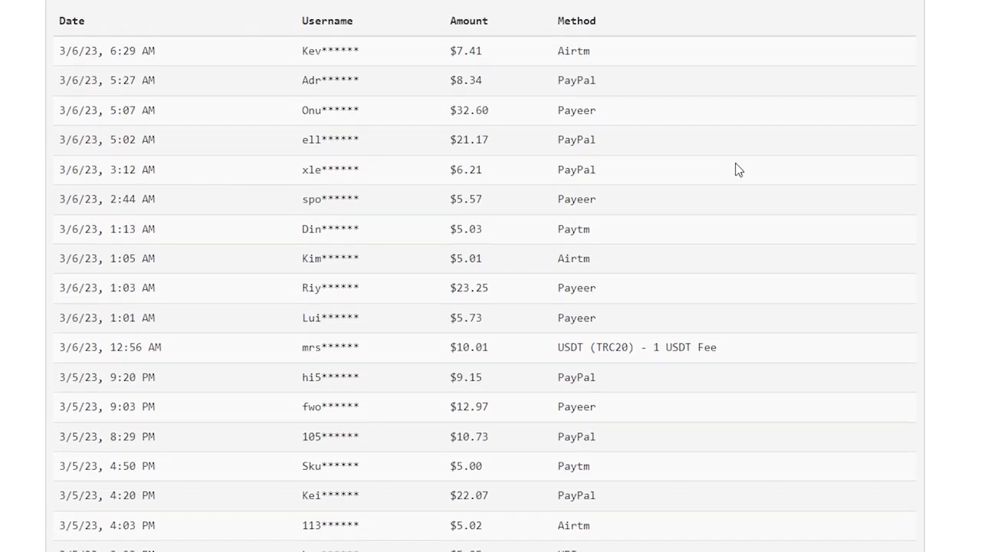
scroll(down, 3)
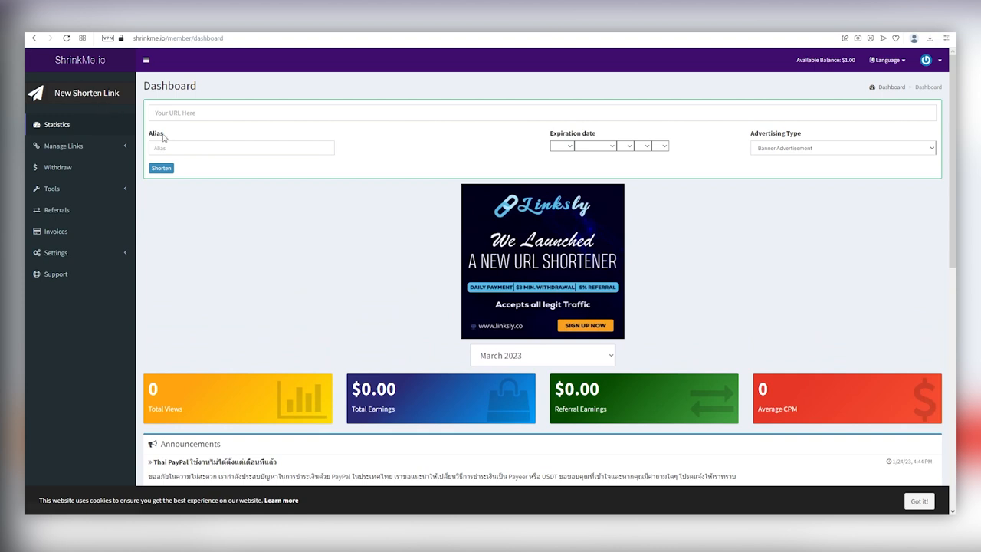
mouse_move(672, 195)
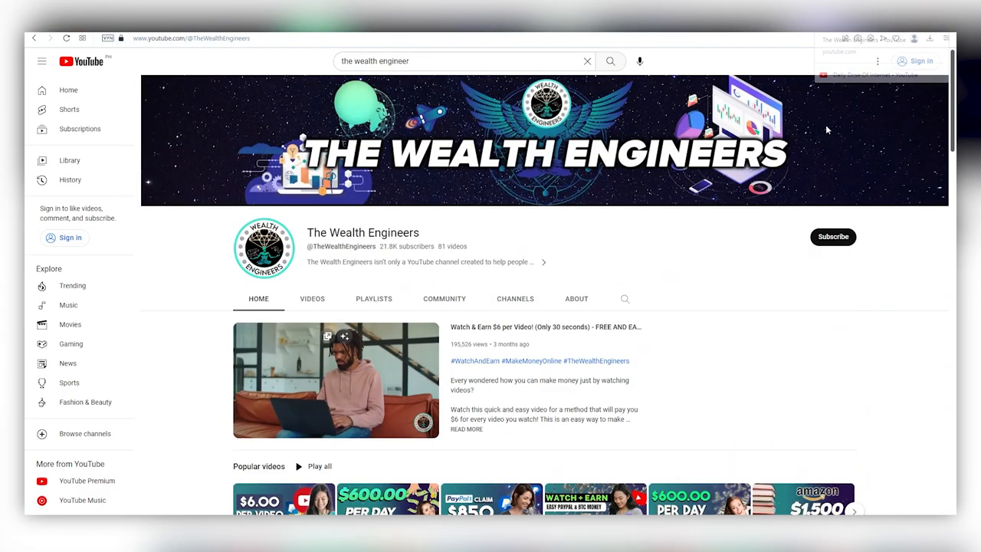
- Play the featured 'earn $6 per video' video and copy its URL
scroll(down, 3)
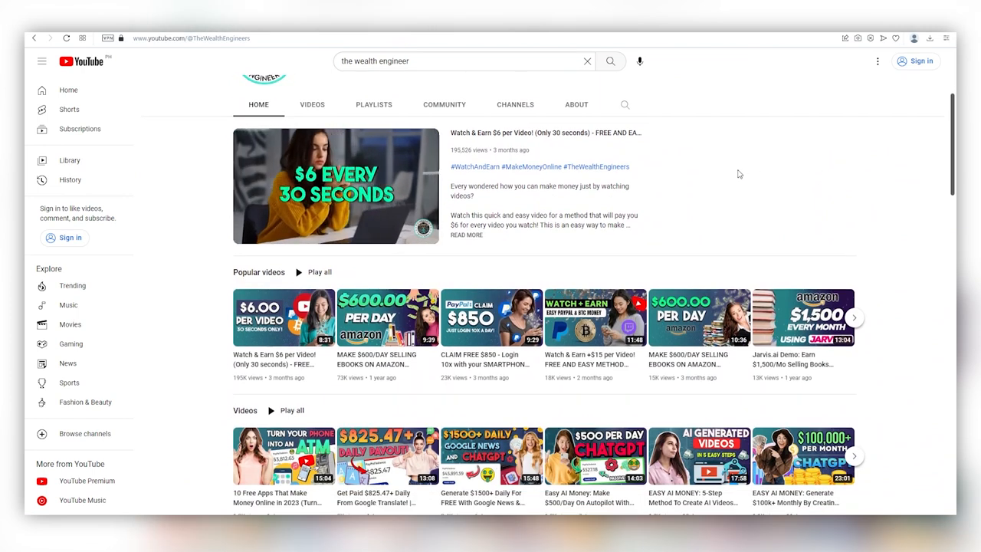
click(335, 185)
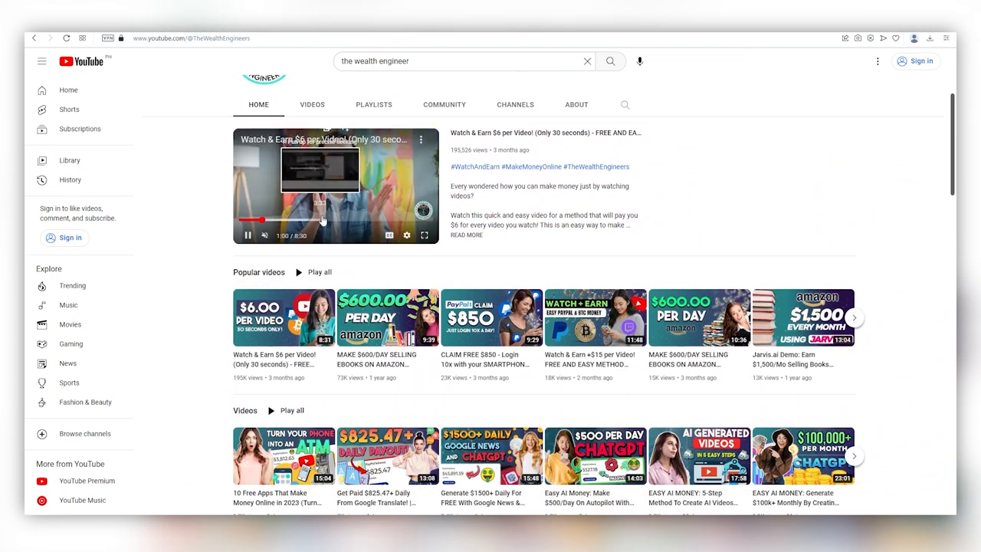
right_click(322, 184)
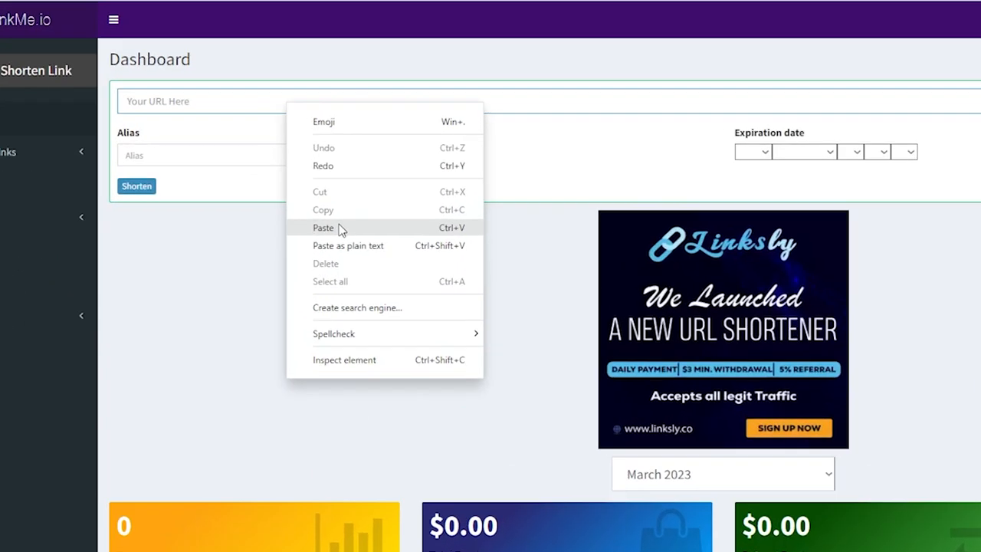
click(323, 228)
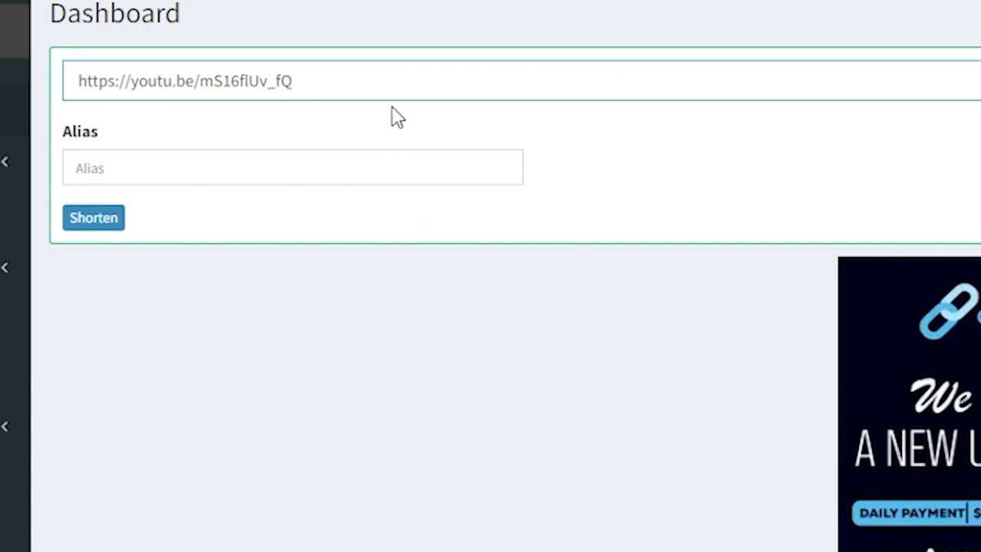
click(92, 217)
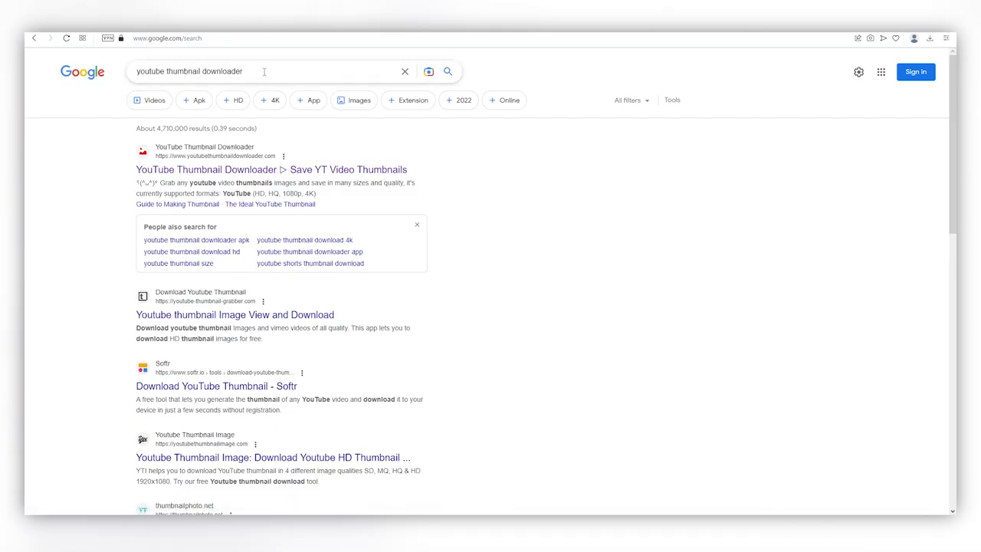
- Select the 'youtube thumbnail downloader' query in Google's search box
triple_click(190, 71)
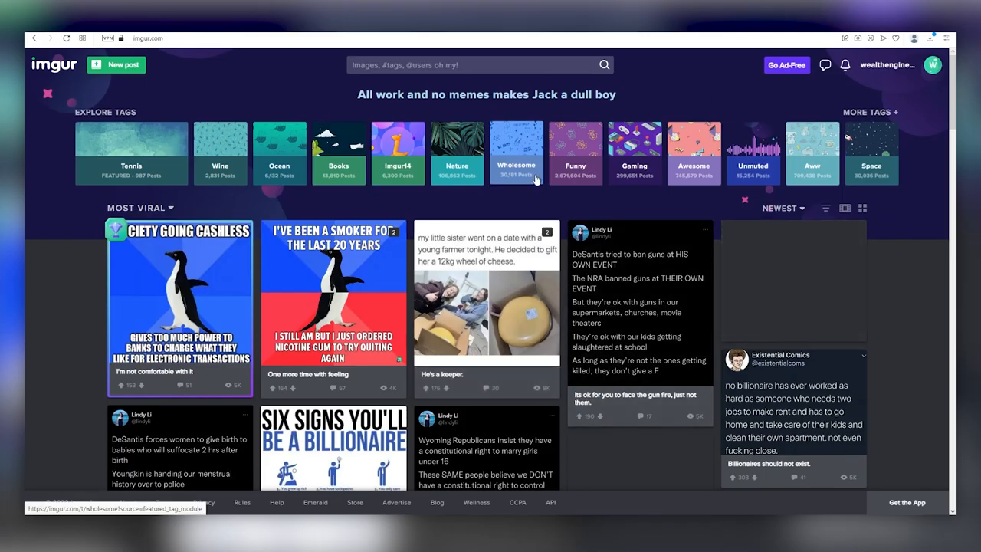
mouse_move(457, 152)
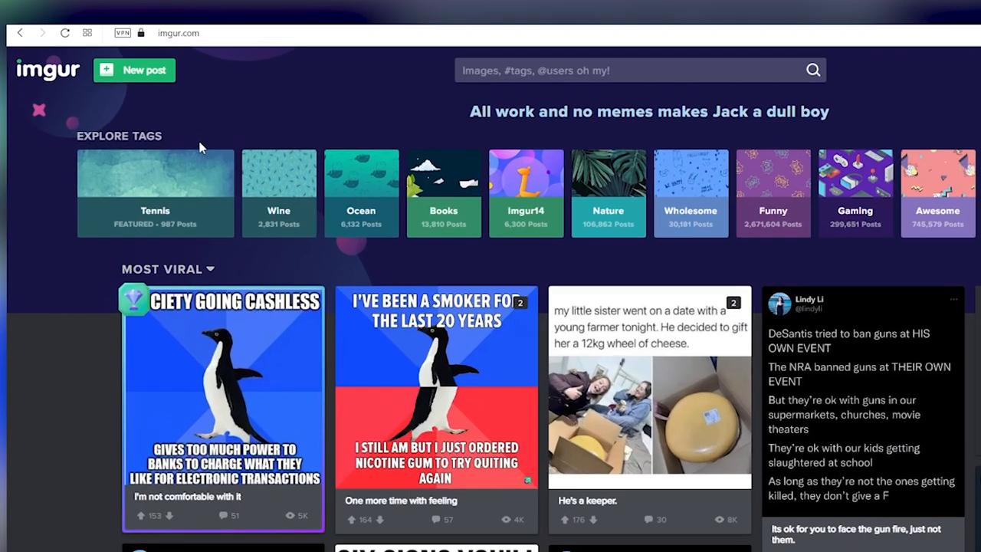
- Start a new Imgur post to reach the image upload page
click(134, 70)
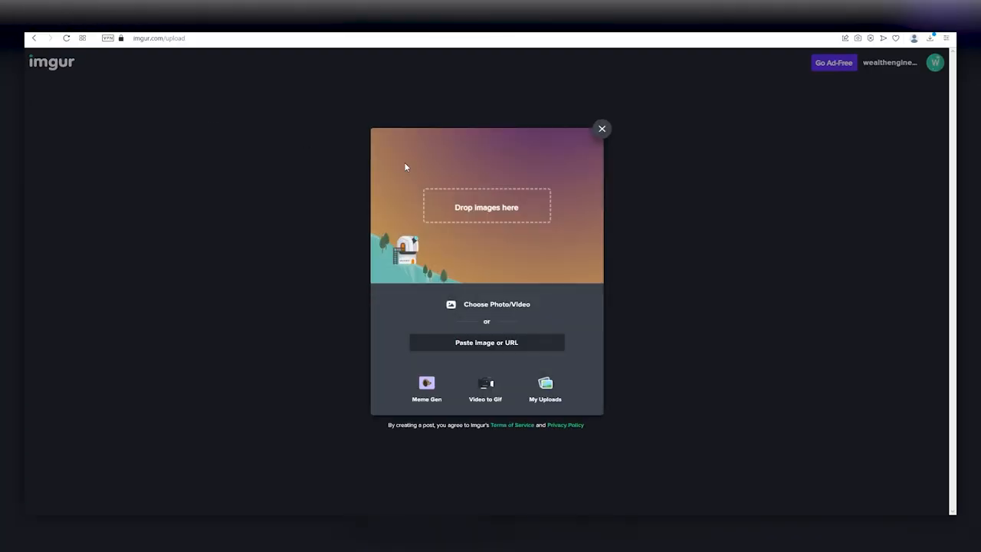
mouse_move(471, 205)
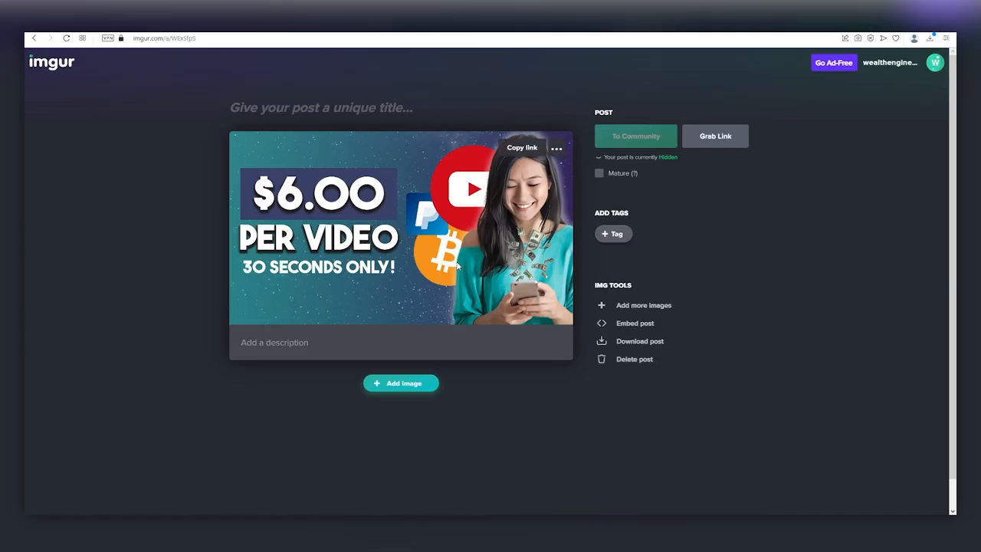
mouse_move(318, 186)
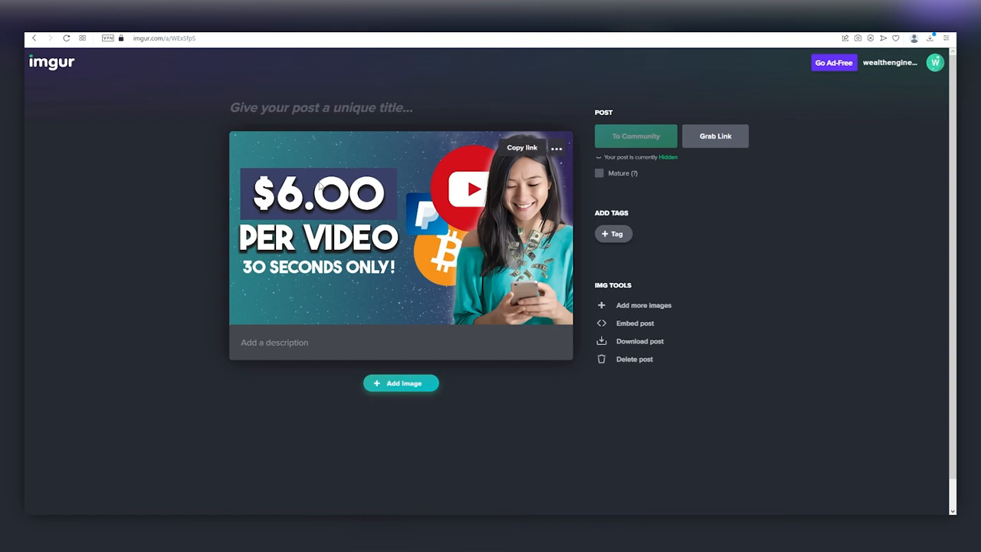
text(Watch & Earn $6 per Video! (Only 30 seconds) - FREE AND EASY METHOD | Make Money Online)
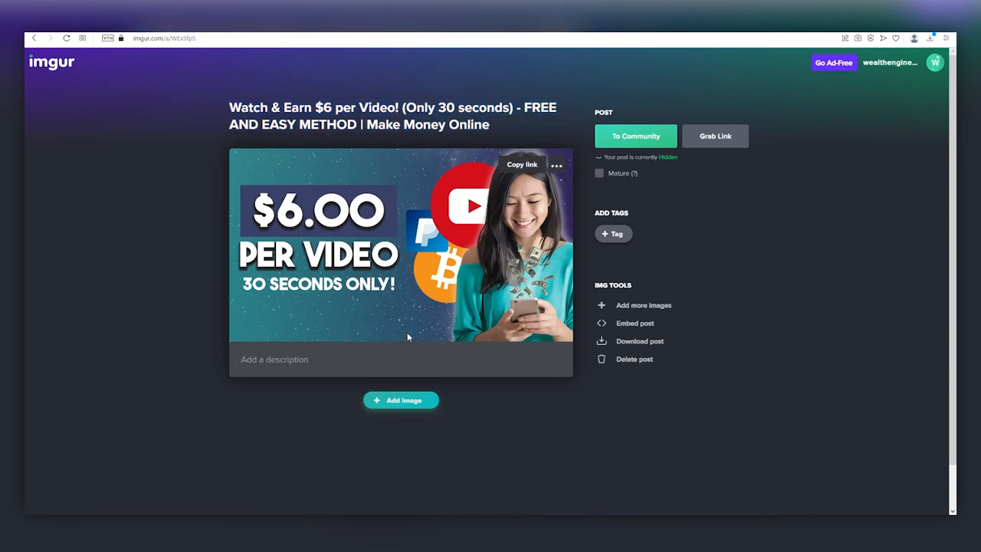
text(A nice description :))
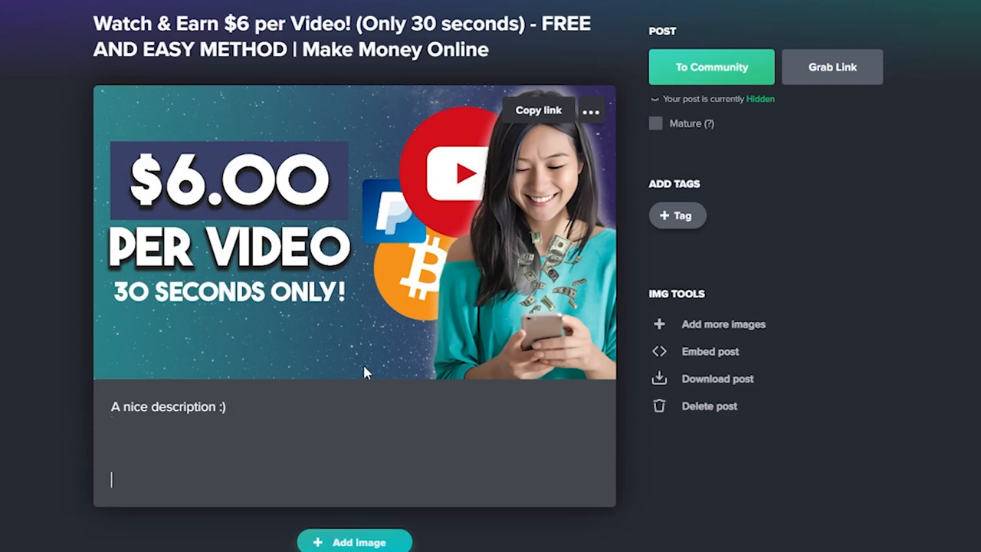
text(https://shrinke.me/n1aKVPZR)
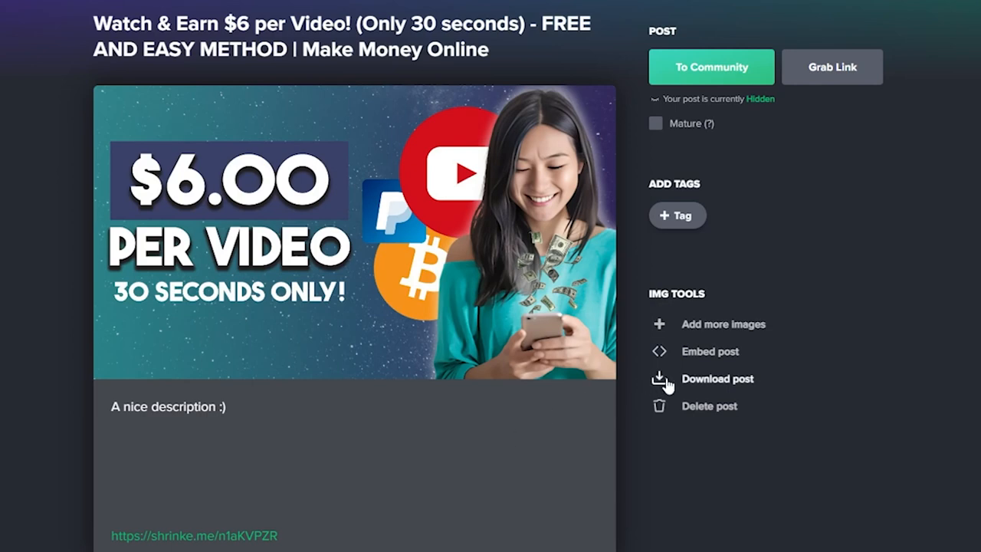
- Tag the post with 'make money' and 'earn extra money'
click(677, 215)
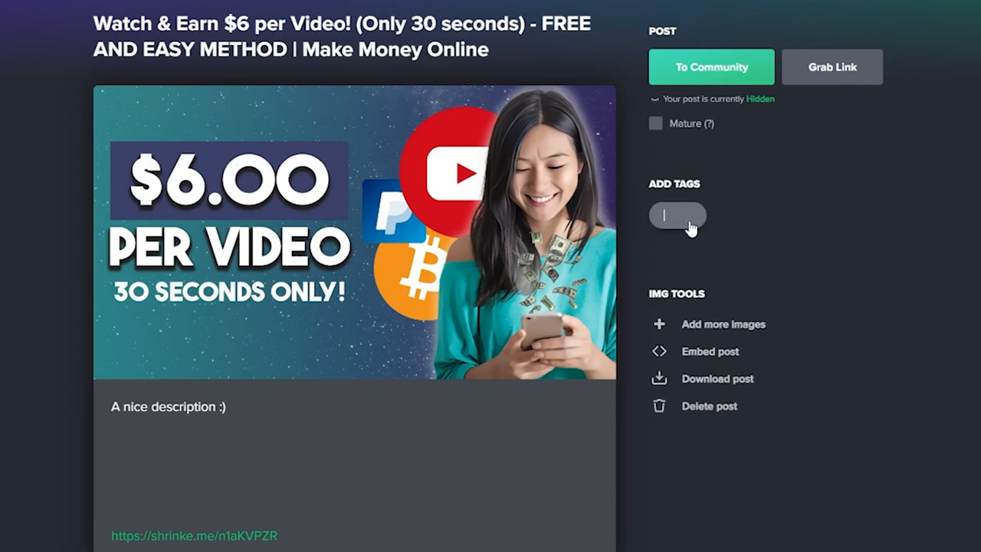
text(money)
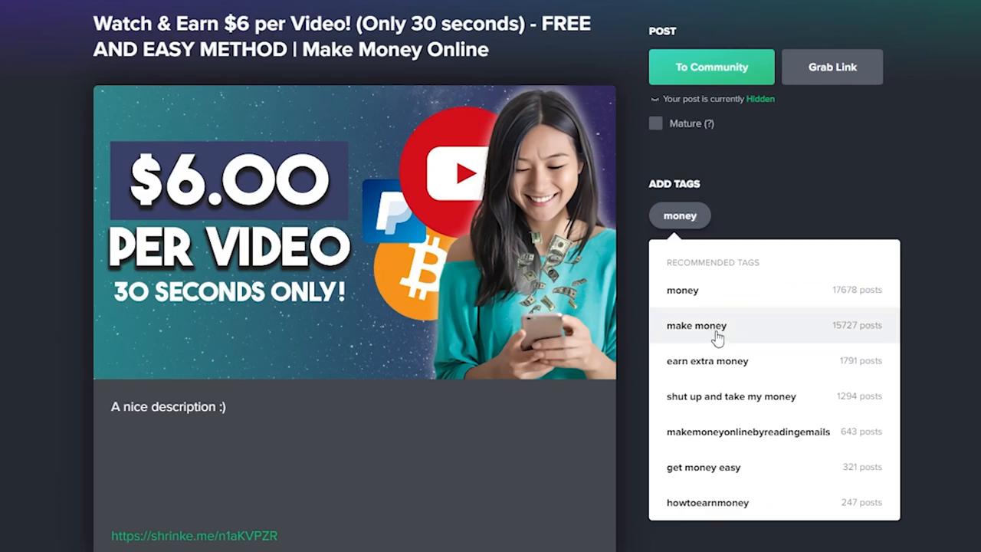
click(696, 325)
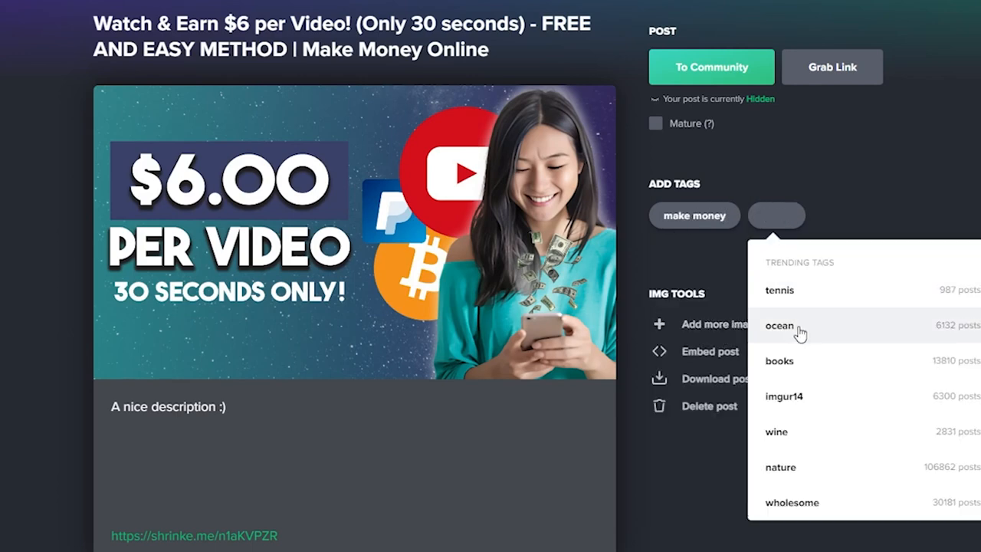
text(earn money)
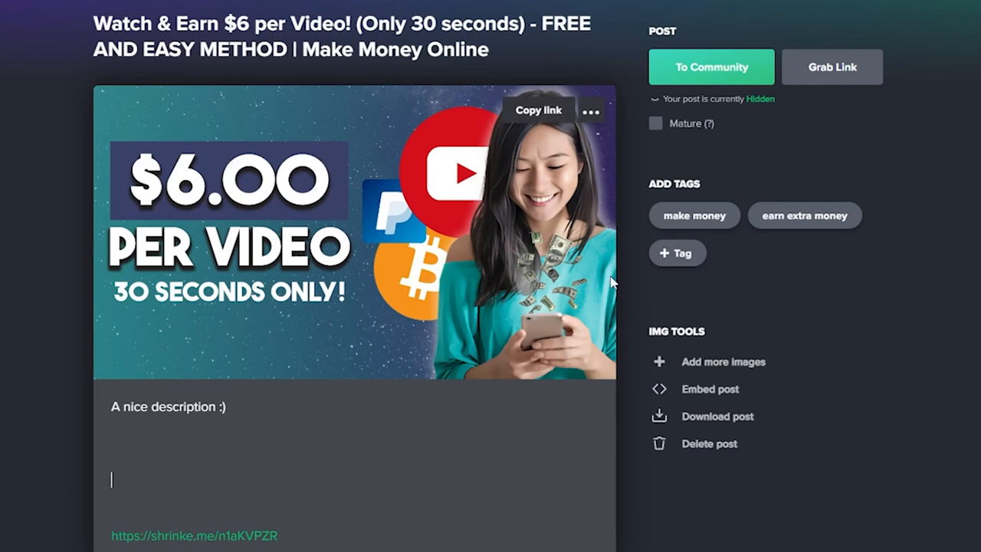
mouse_move(730, 170)
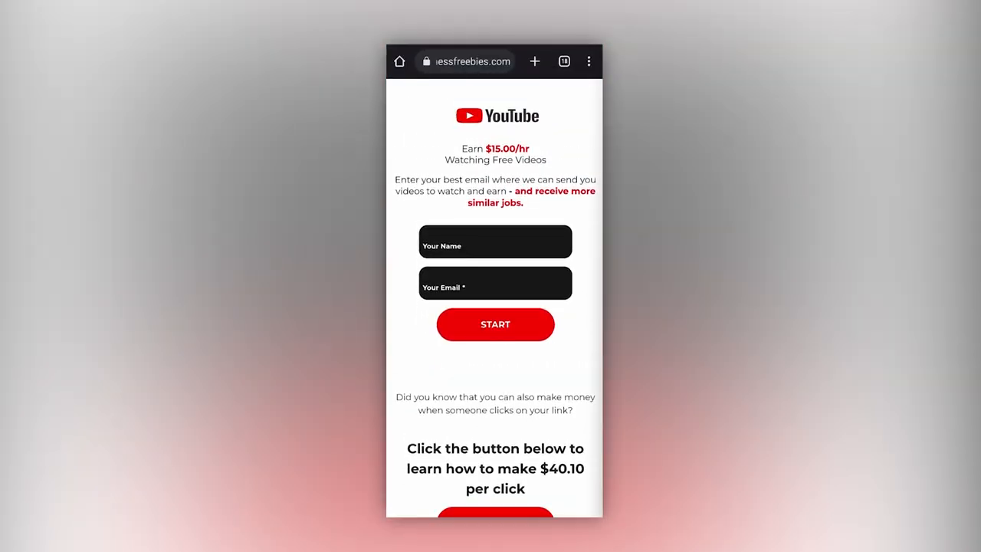
- Scroll the OnlineBusinessFreebies sign-up page offering $15.00/hr for watching videos
scroll(down, 3)
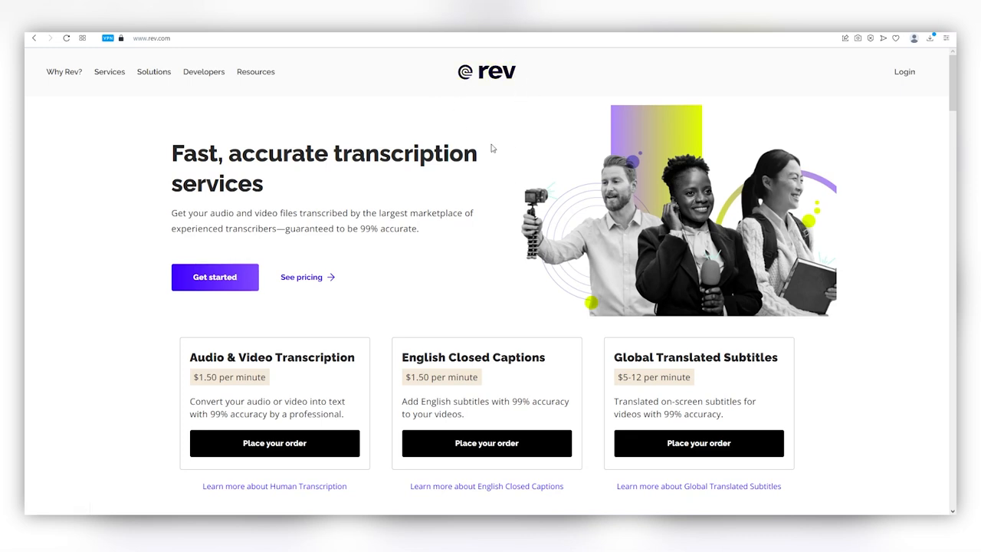
- Scroll Rev's homepage to the transcription, caption and subtitle per-minute prices
scroll(down, 3)
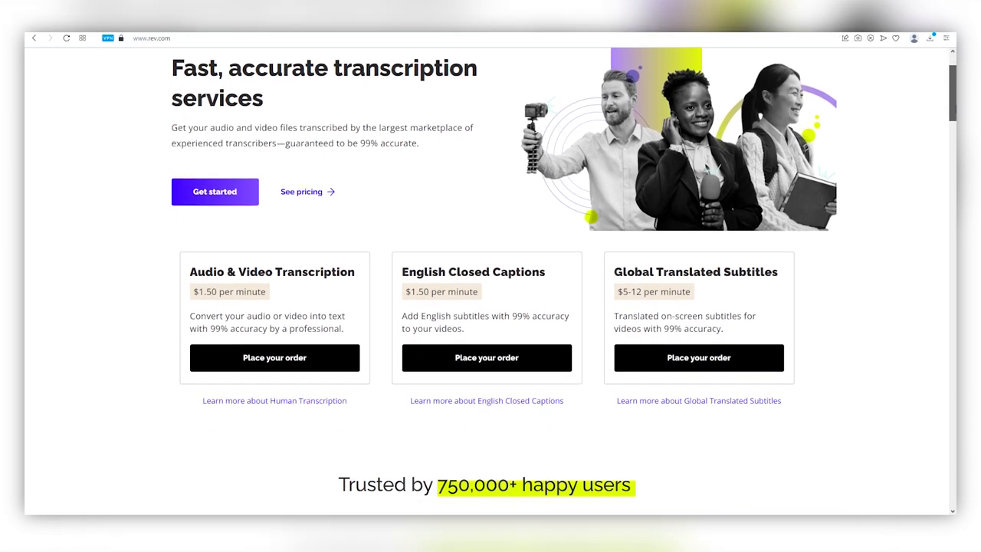
scroll(down, 3)
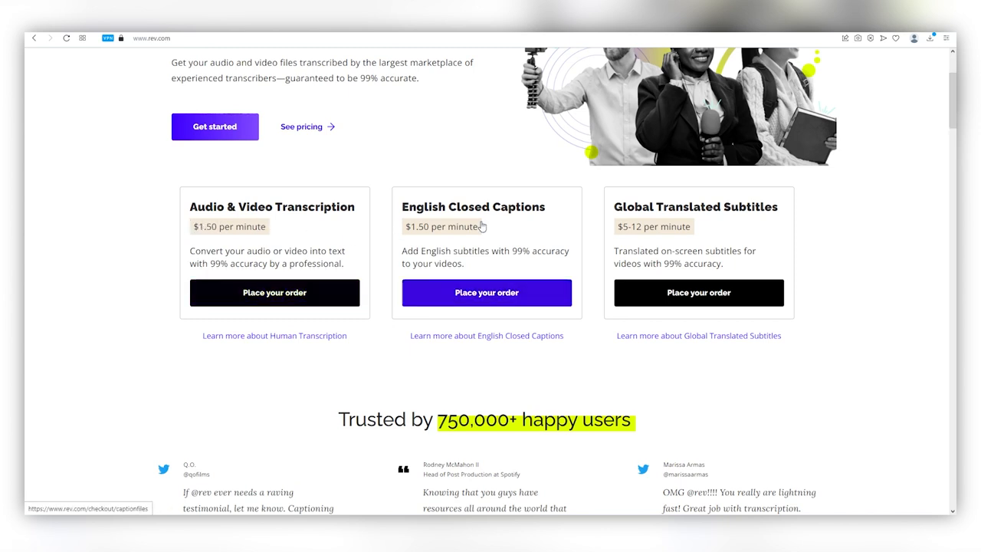
mouse_move(710, 222)
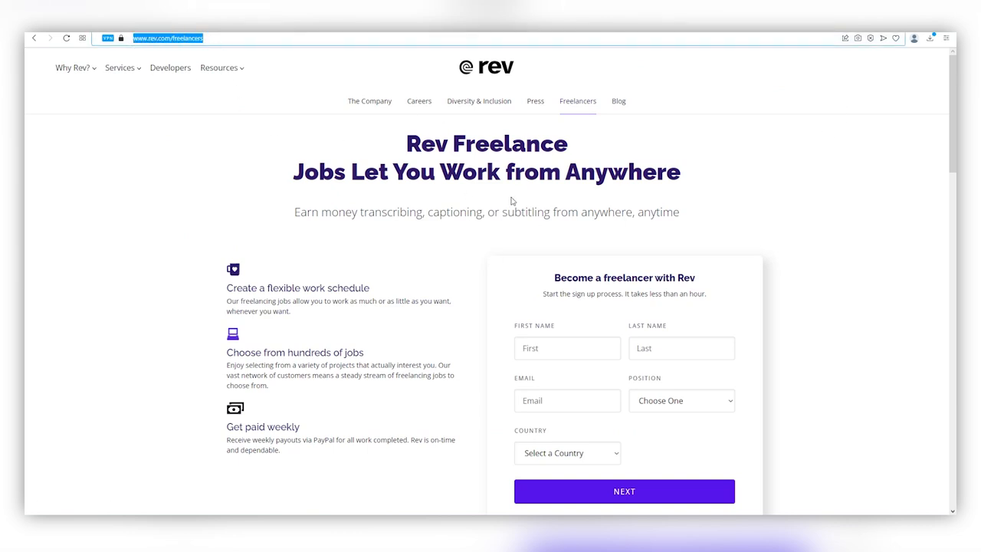
- Scroll Rev's freelancer page to the Transcriptionist ($0.30–$1.10) and Captioner ($0.54–$1.10) job cards
scroll(down, 3)
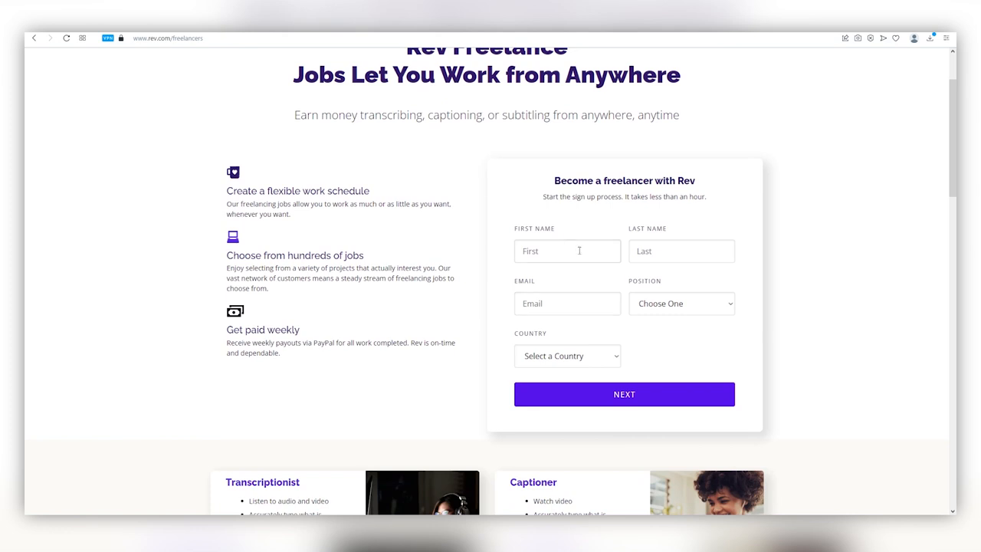
scroll(down, 3)
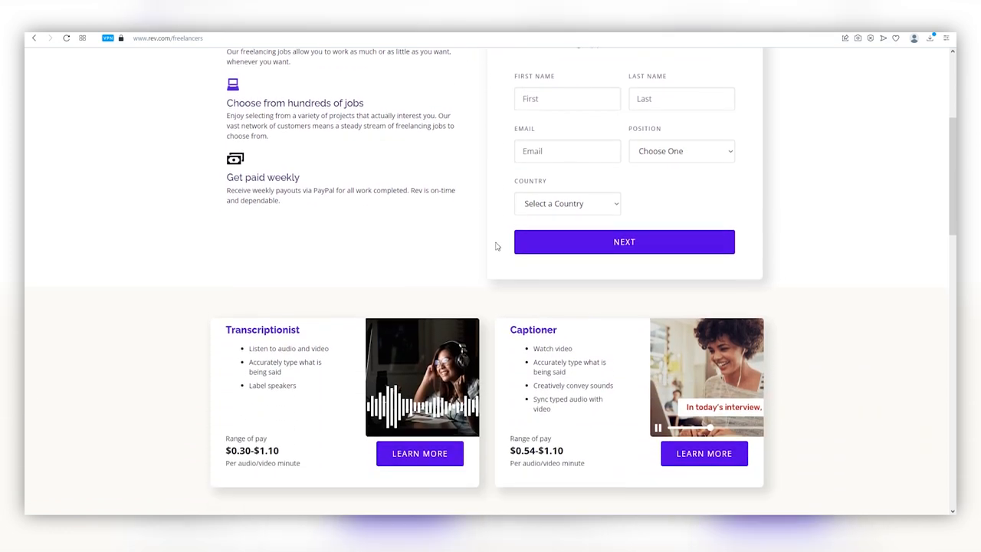
scroll(down, 3)
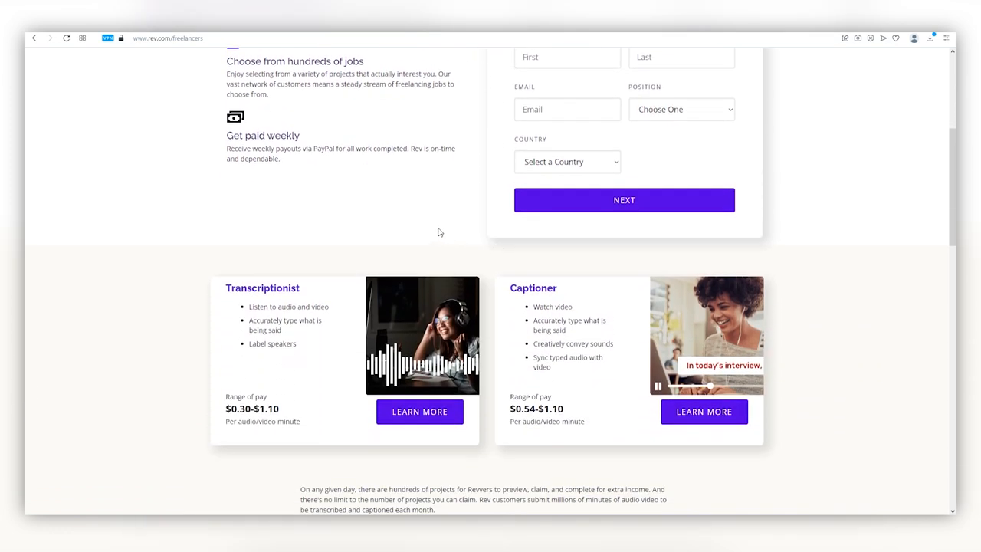
mouse_move(310, 323)
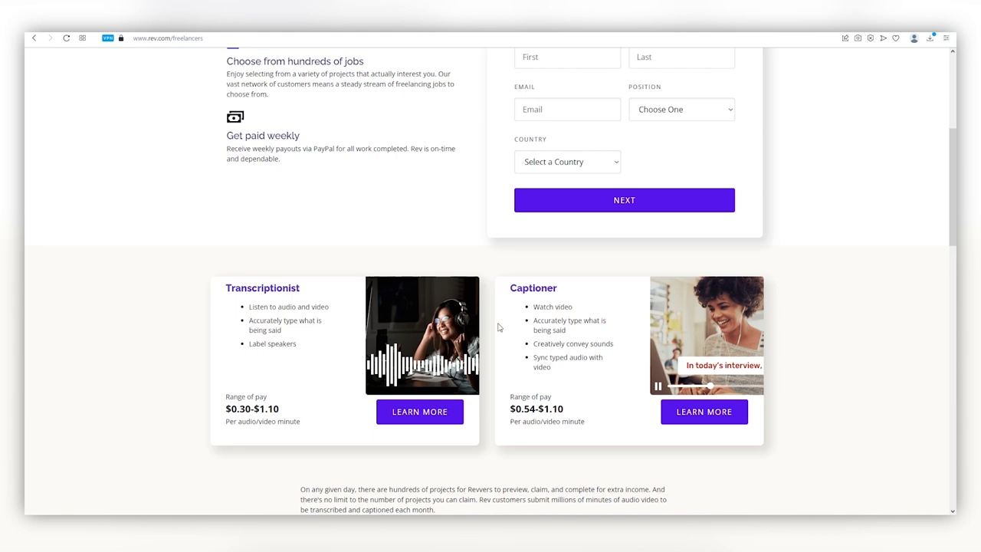
drag(533, 307, 594, 345)
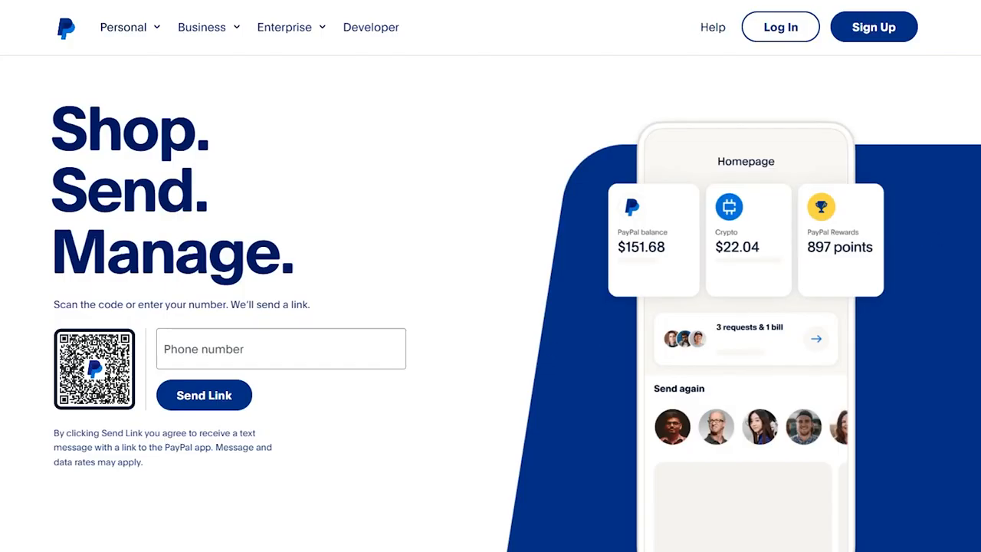
- Scroll PayPal's landing page past its Shop. Send. Manage. introduction
scroll(down, 3)
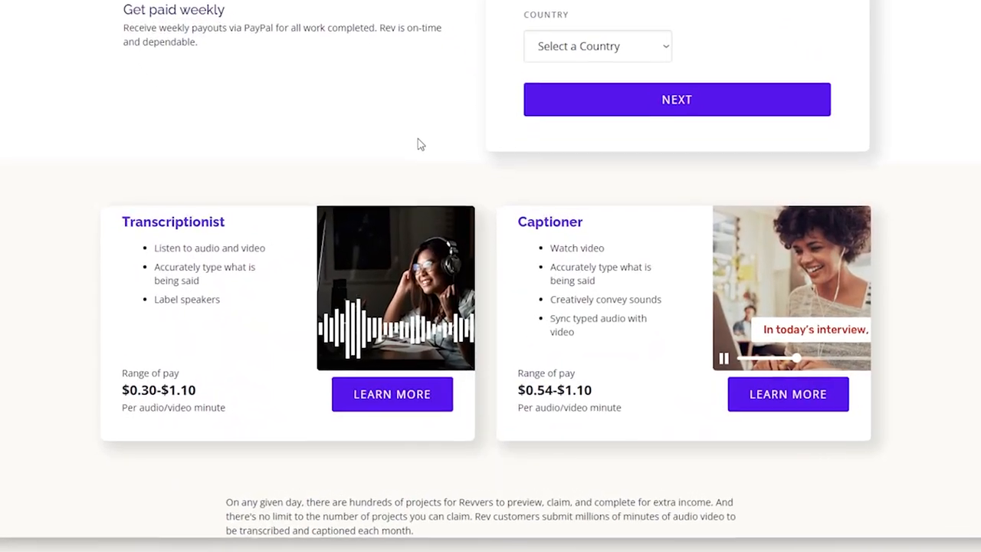
- Return to the rev.com/freelancers tab to see the Transcriptionist and Captioner job cards
click(468, 30)
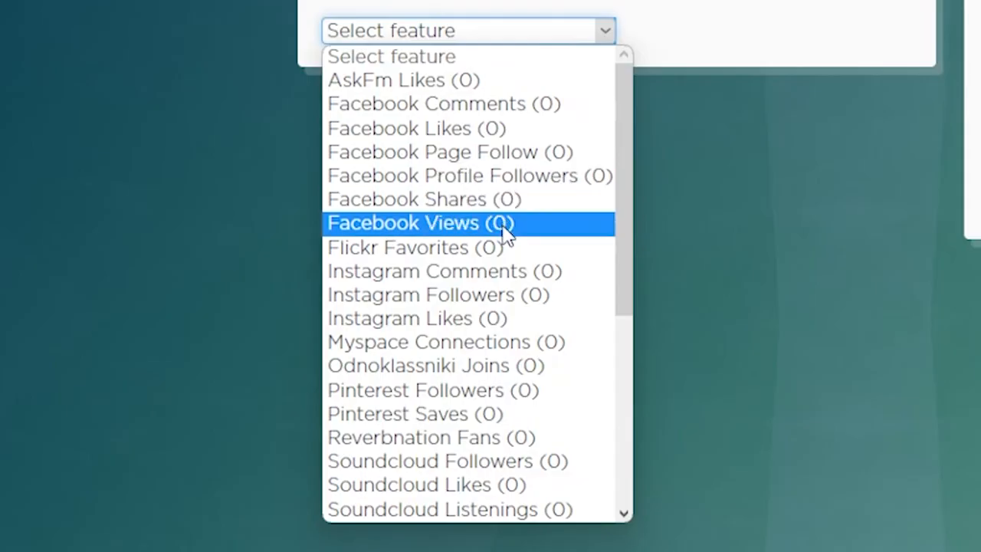
mouse_move(437, 295)
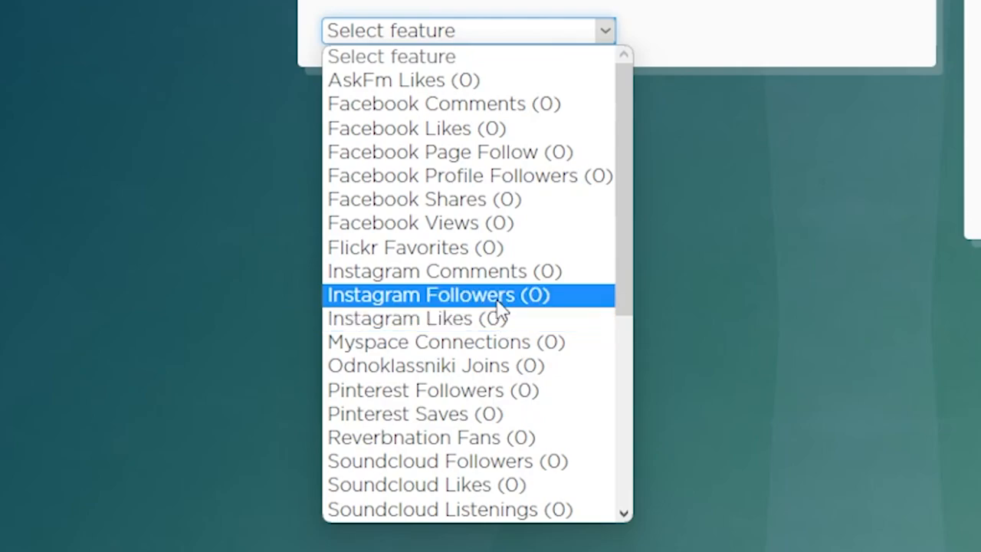